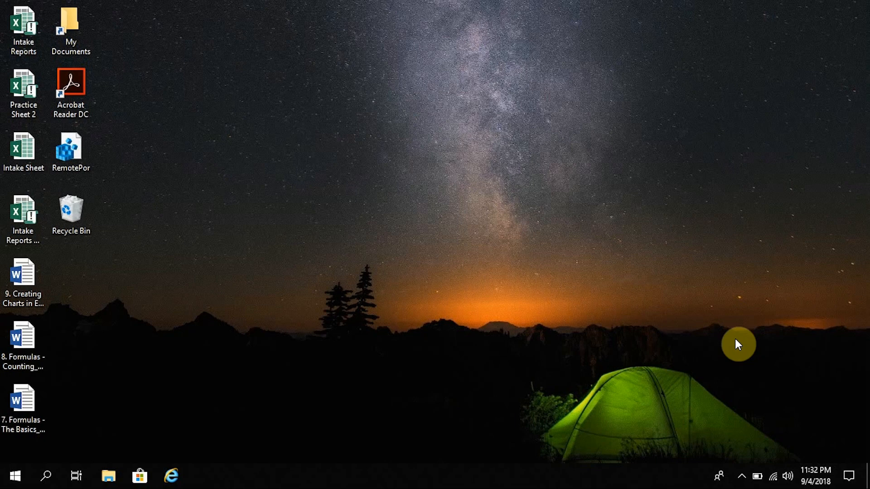
mouse_move(108, 385)
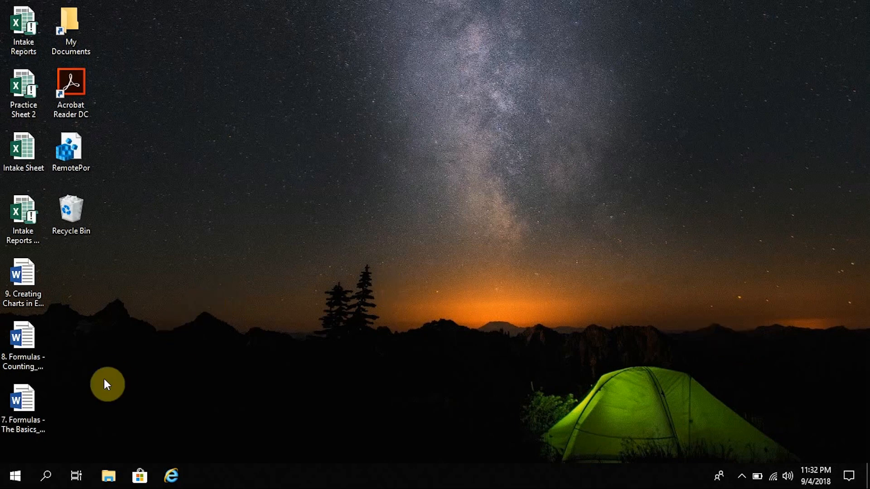
mouse_move(32, 455)
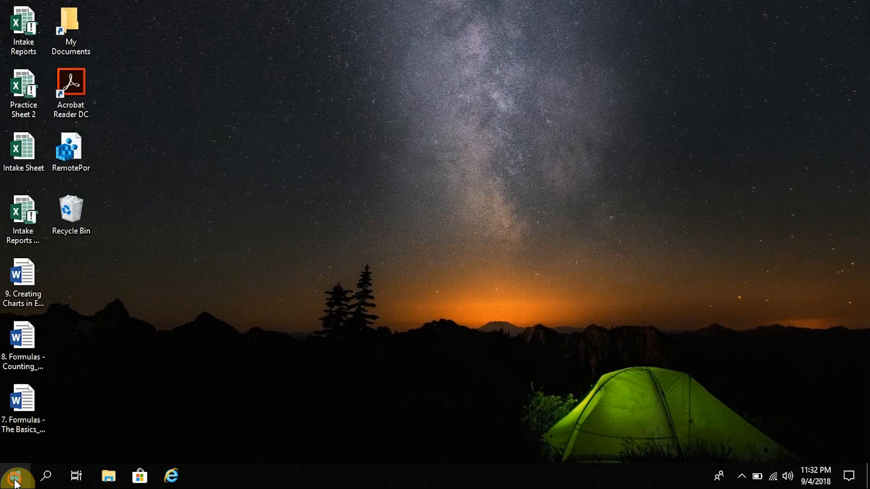
Launch Excel 2016 from The Office folder in the Start menu's app list
left_click(15, 476)
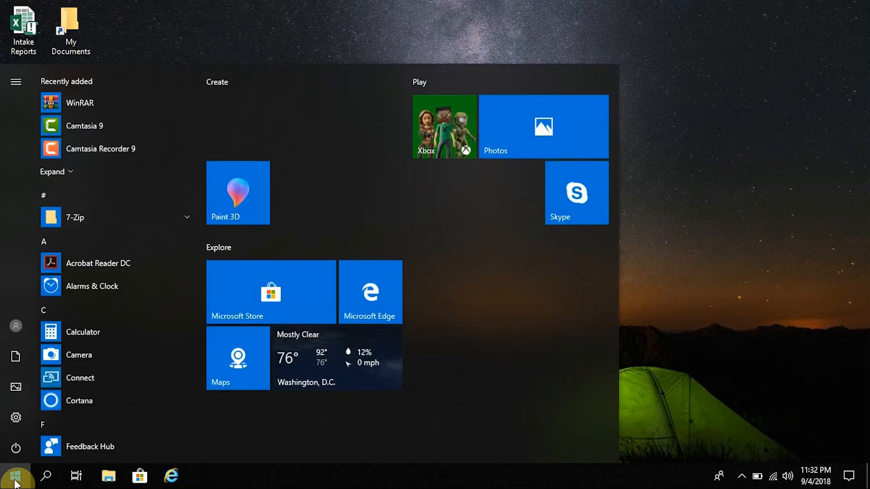
scroll("down", 3)
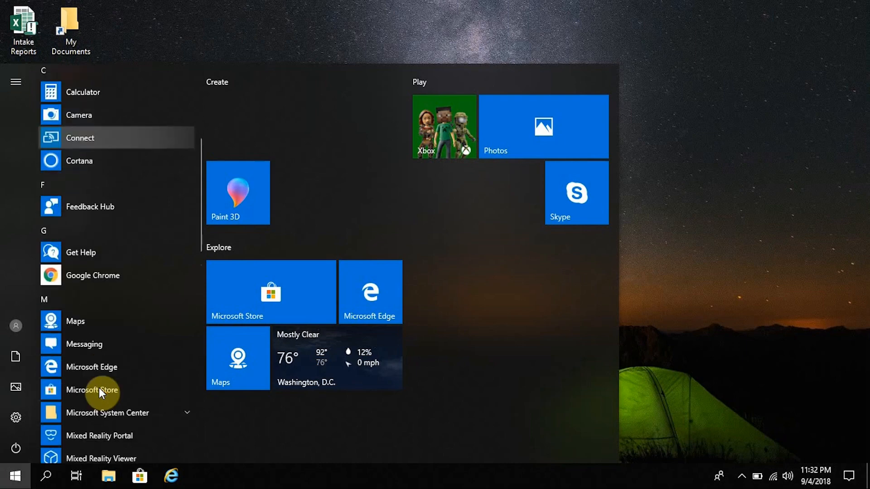
scroll("down", 3)
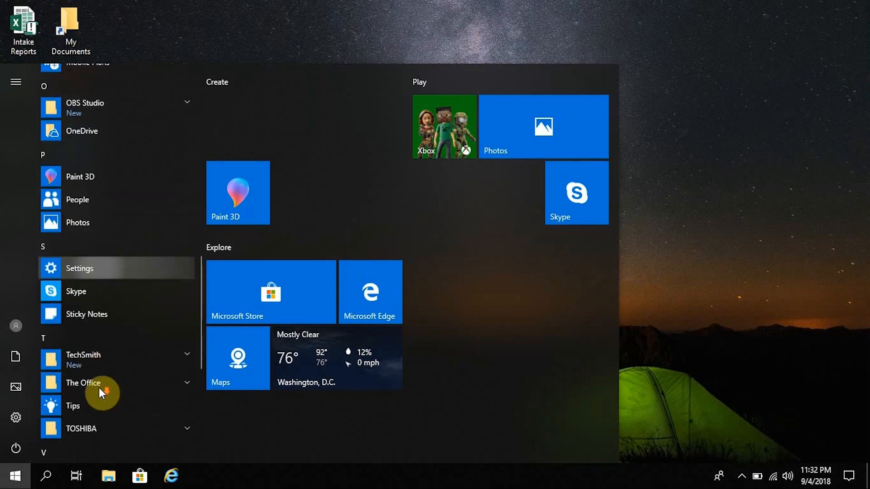
mouse_move(100, 388)
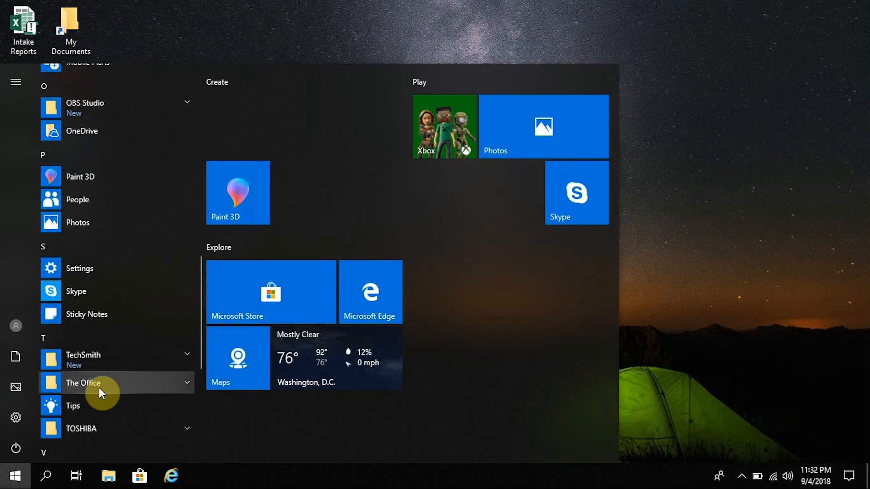
scroll("down", 3)
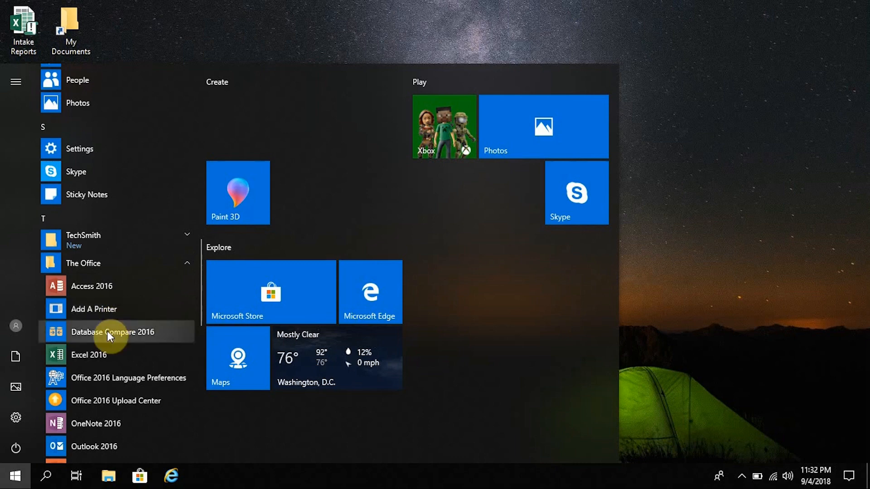
mouse_move(124, 362)
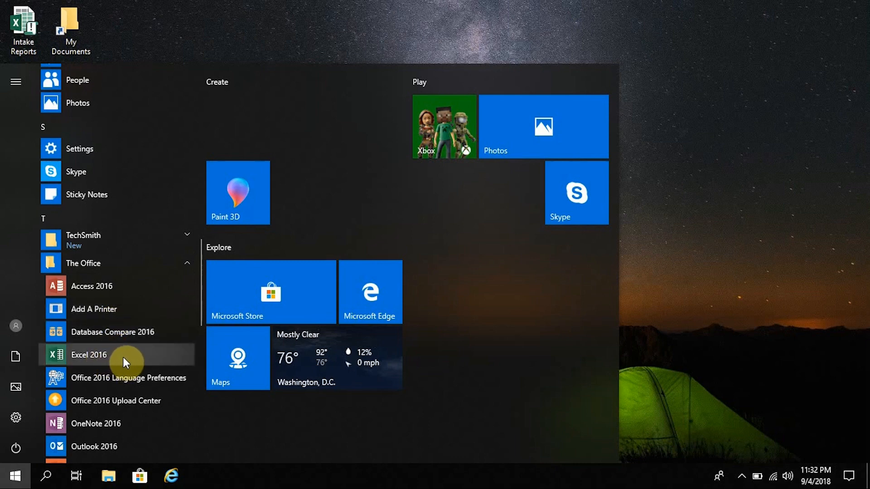
mouse_move(91, 344)
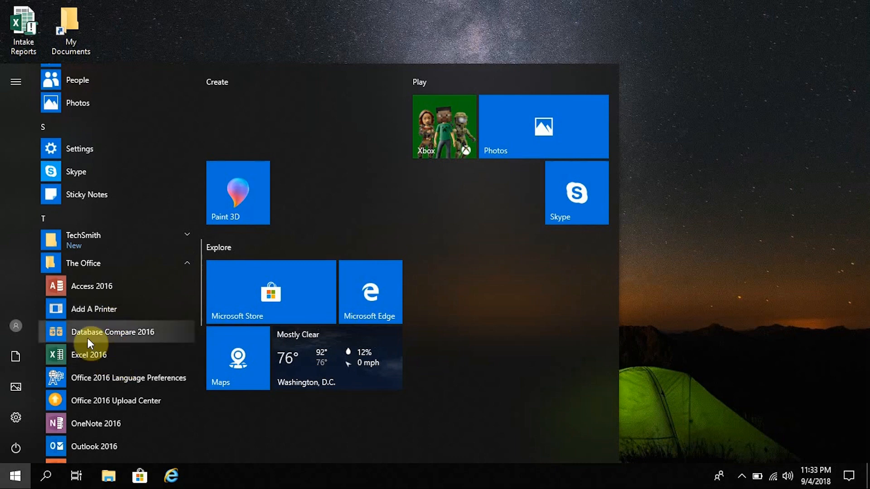
mouse_move(123, 358)
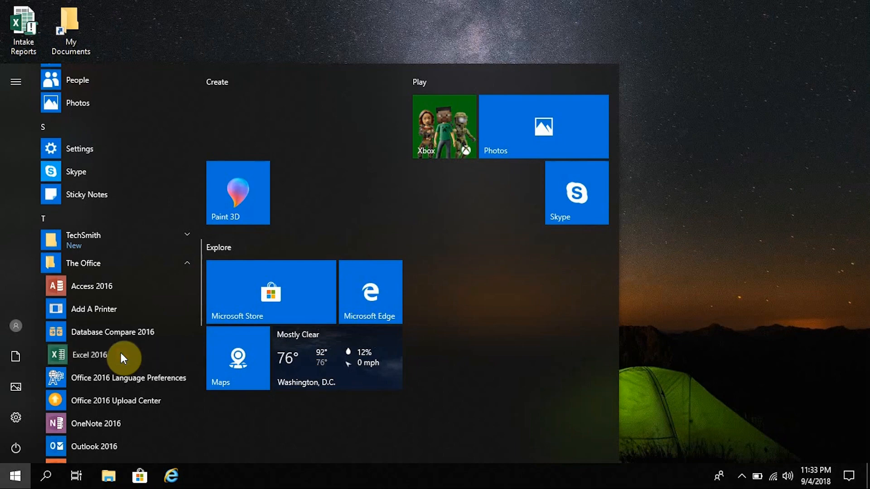
left_click(89, 355)
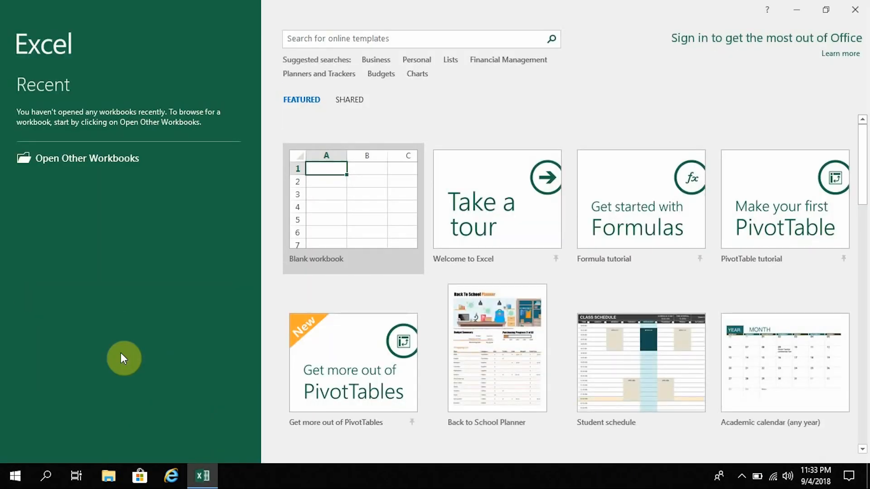
mouse_move(737, 203)
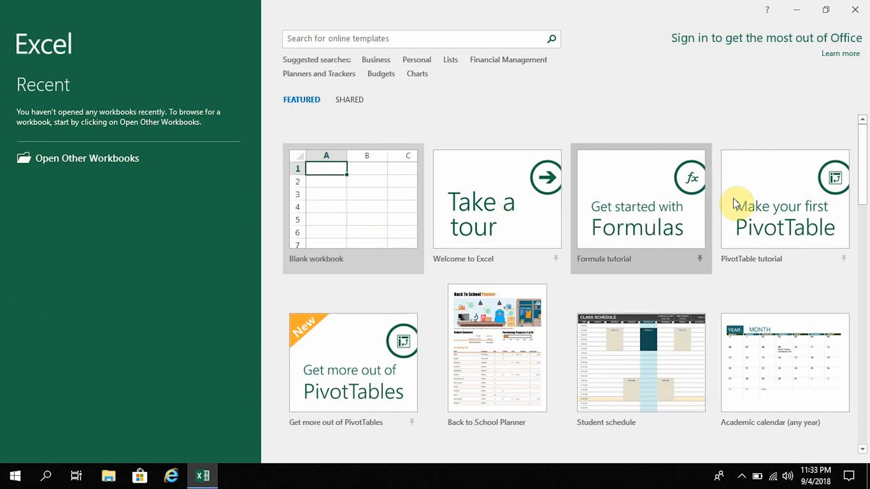
mouse_move(515, 171)
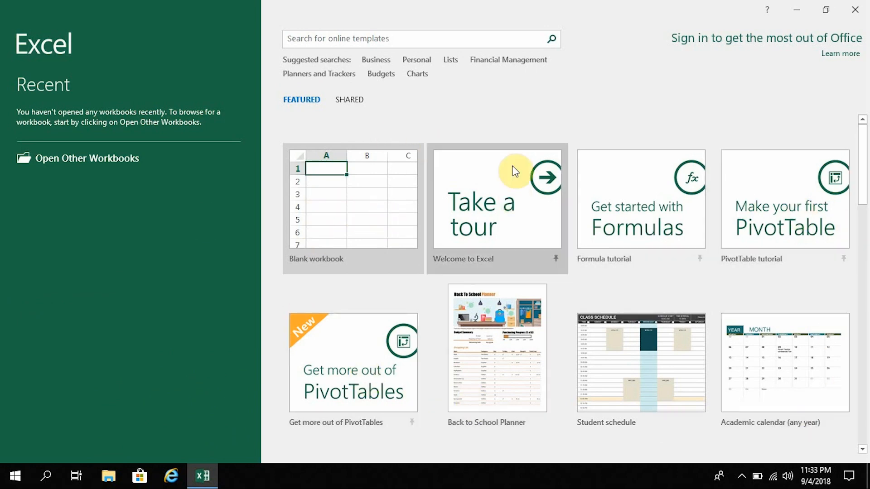
mouse_move(206, 245)
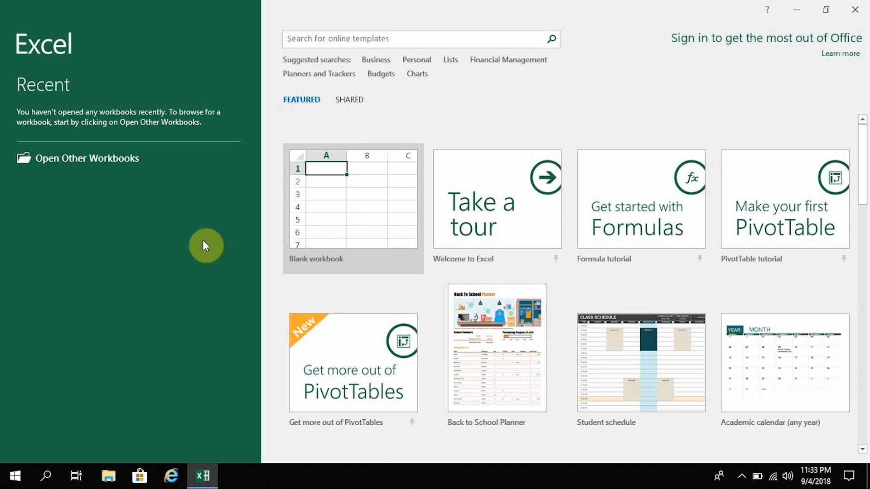
mouse_move(364, 218)
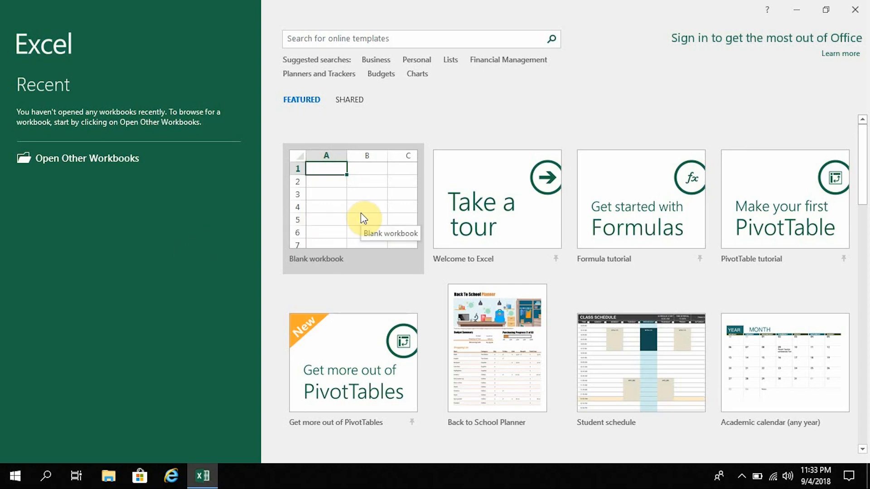
Create a new blank workbook from the Excel start screen
left_click(353, 208)
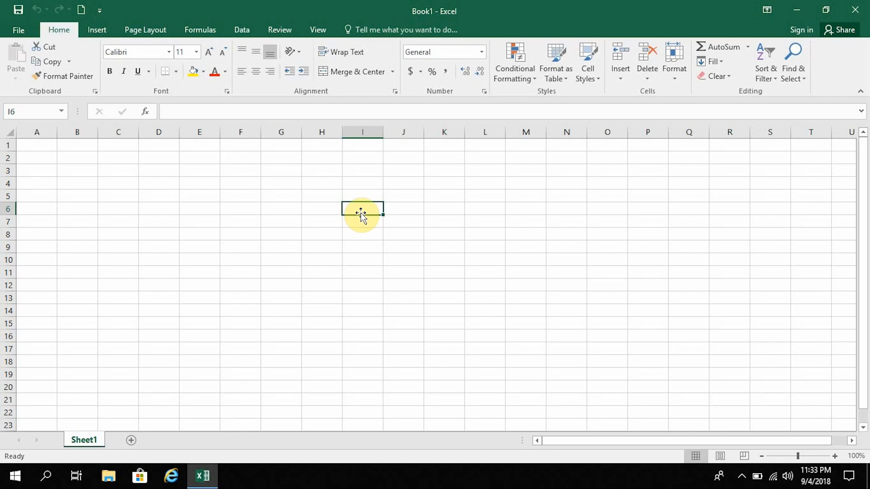
mouse_move(125, 45)
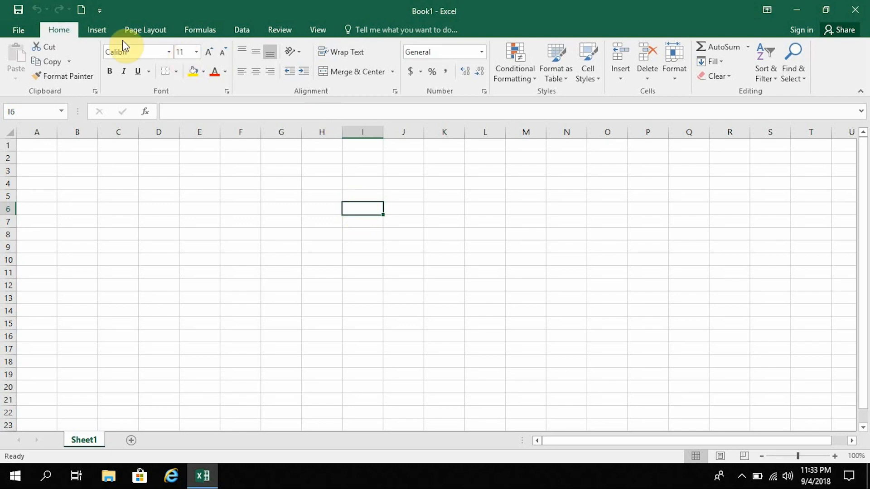
mouse_move(27, 93)
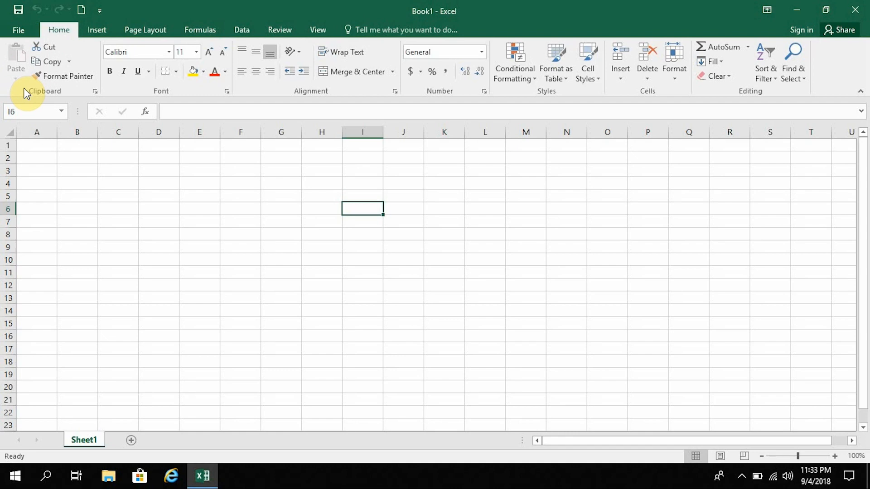
mouse_move(861, 89)
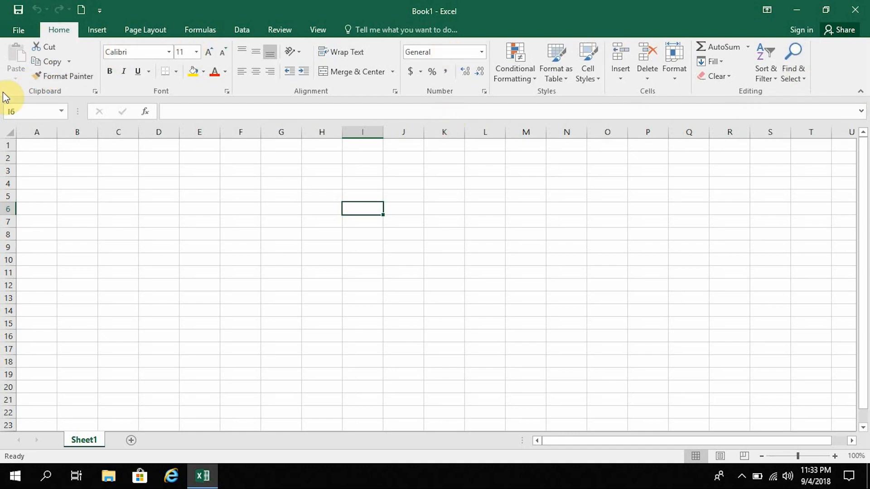
mouse_move(13, 97)
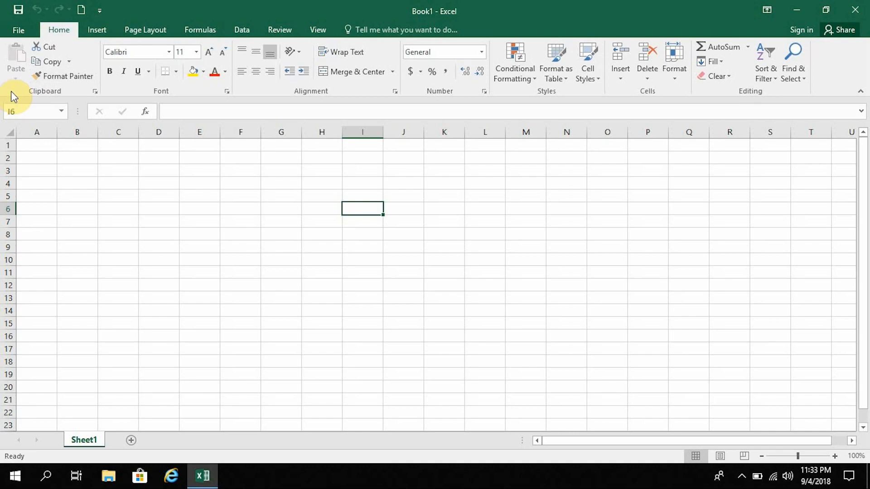
mouse_move(440, 111)
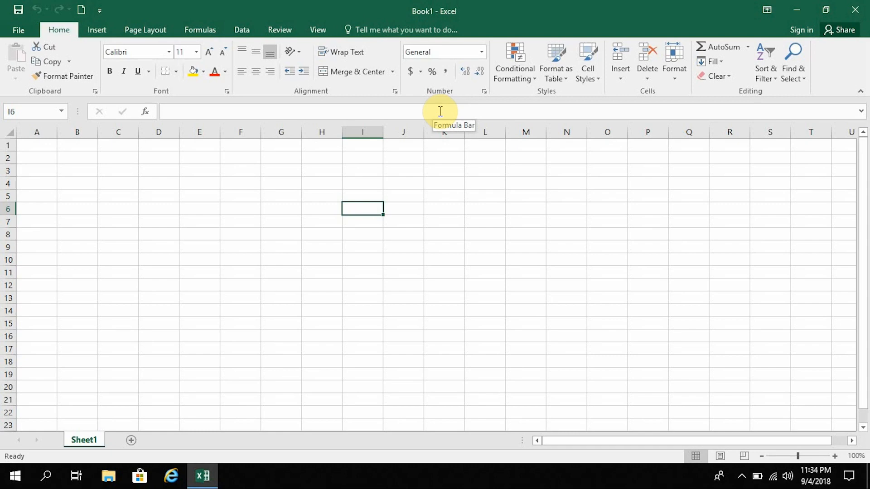
mouse_move(97, 30)
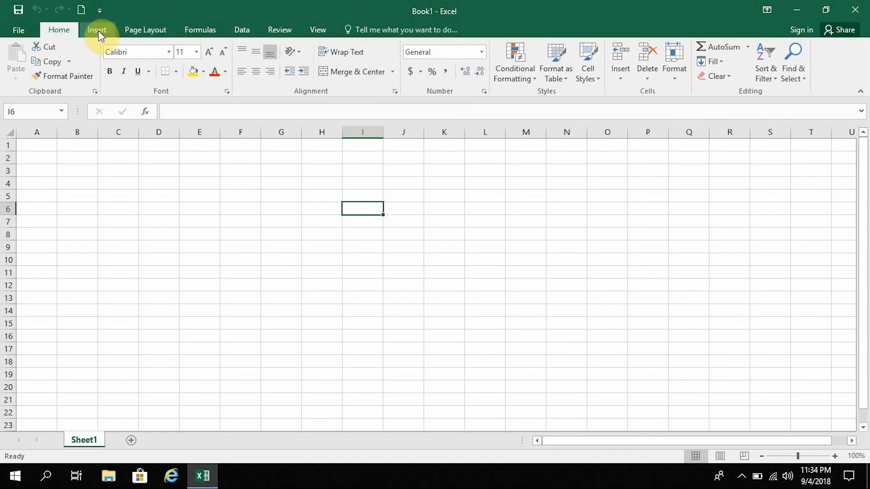
mouse_move(461, 312)
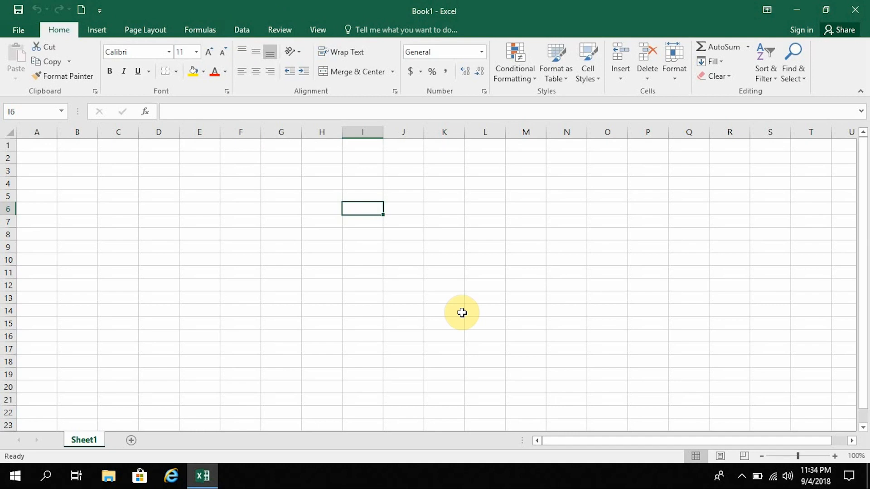
mouse_move(393, 197)
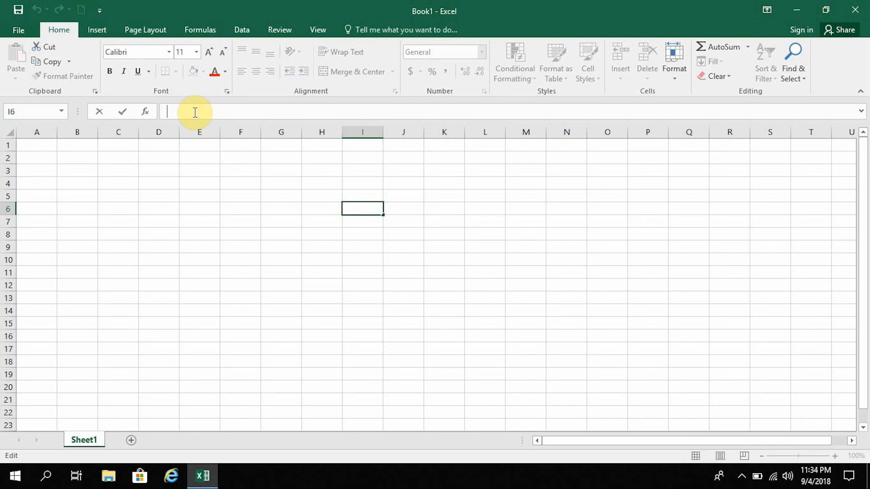
mouse_move(205, 119)
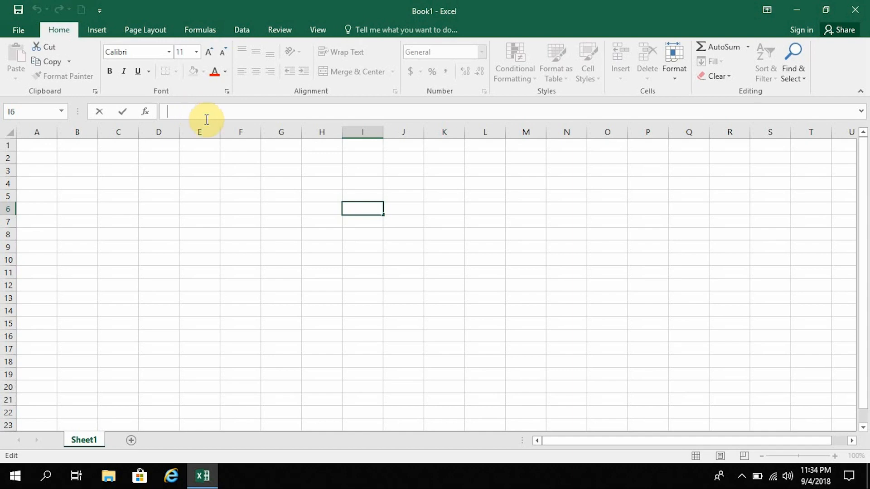
left_click(362, 196)
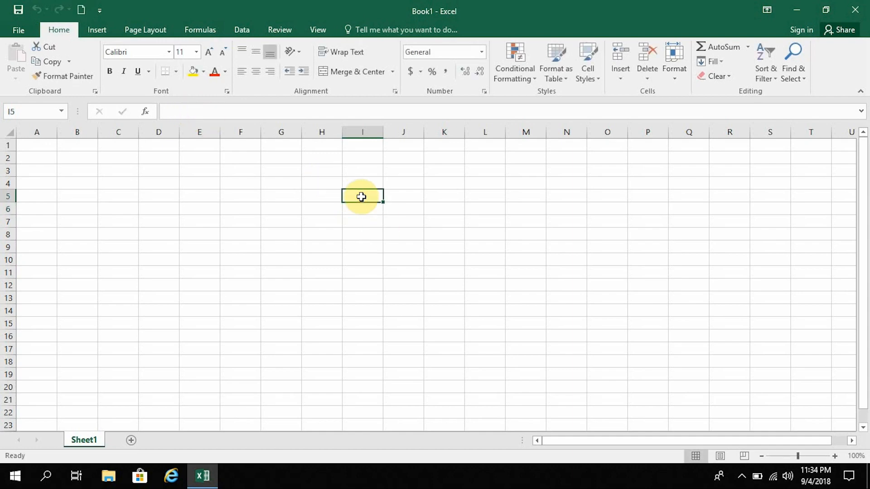
mouse_move(47, 146)
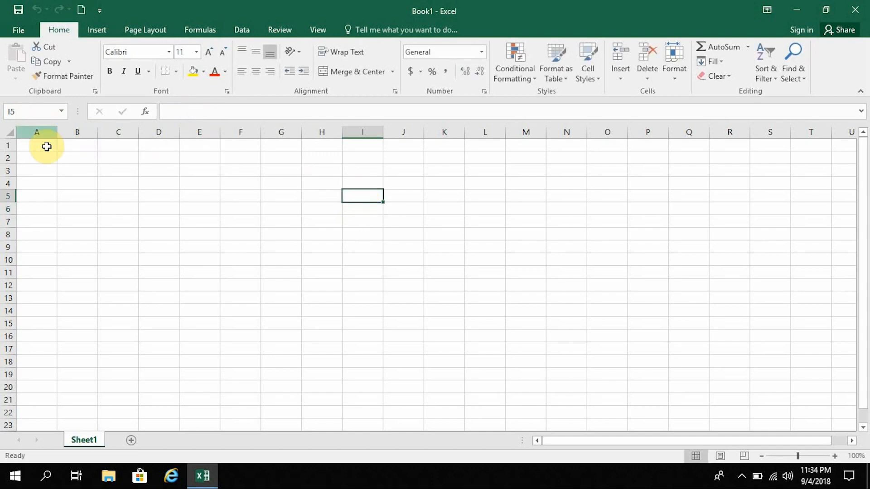
left_click(37, 145)
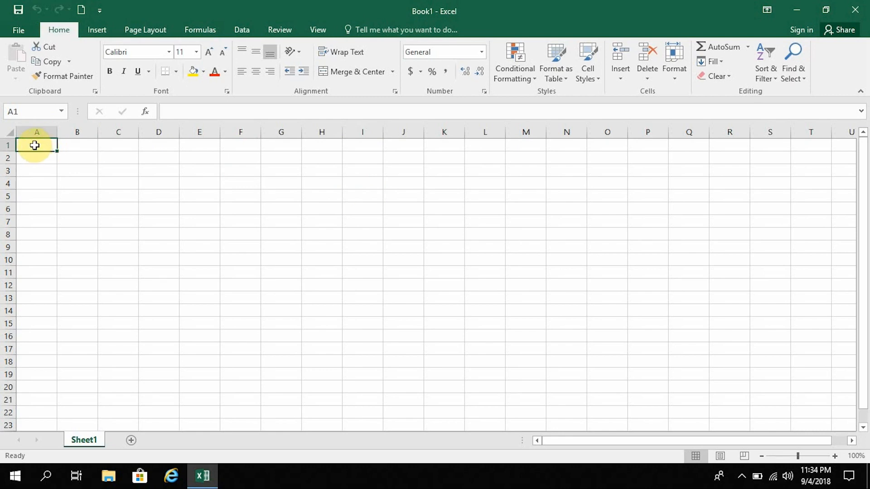
double_click(37, 146)
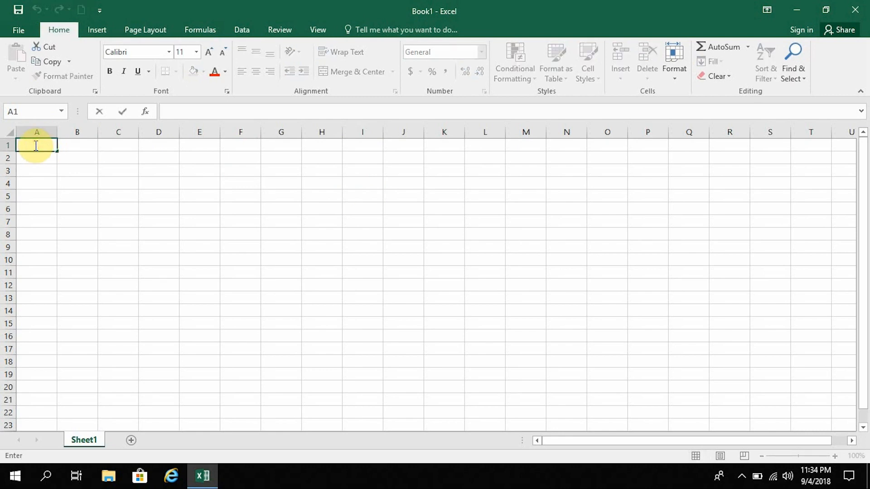
mouse_move(459, 119)
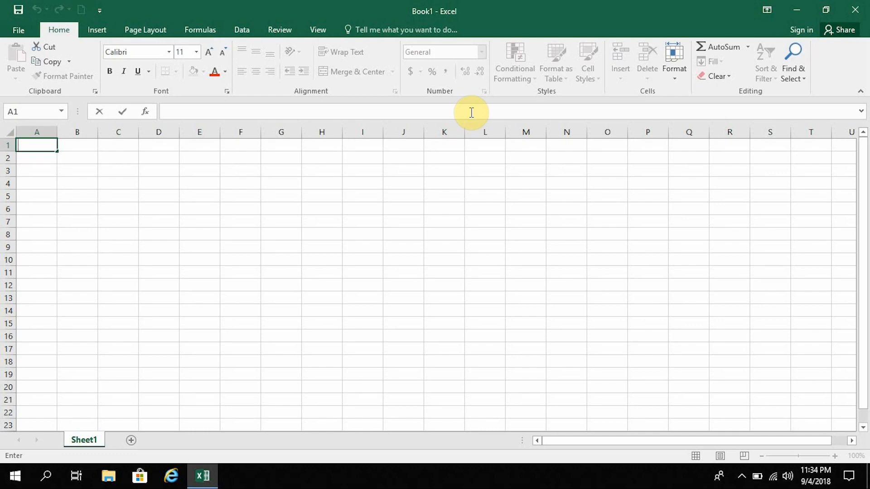
mouse_move(564, 245)
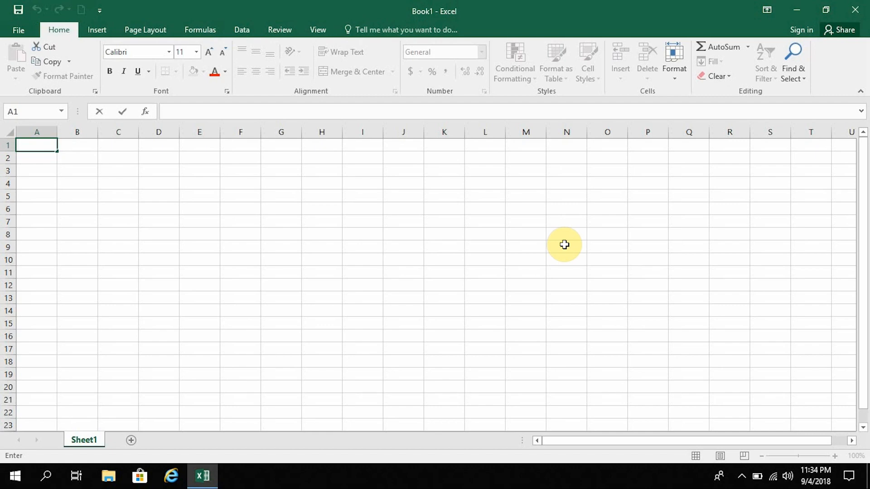
left_click(118, 132)
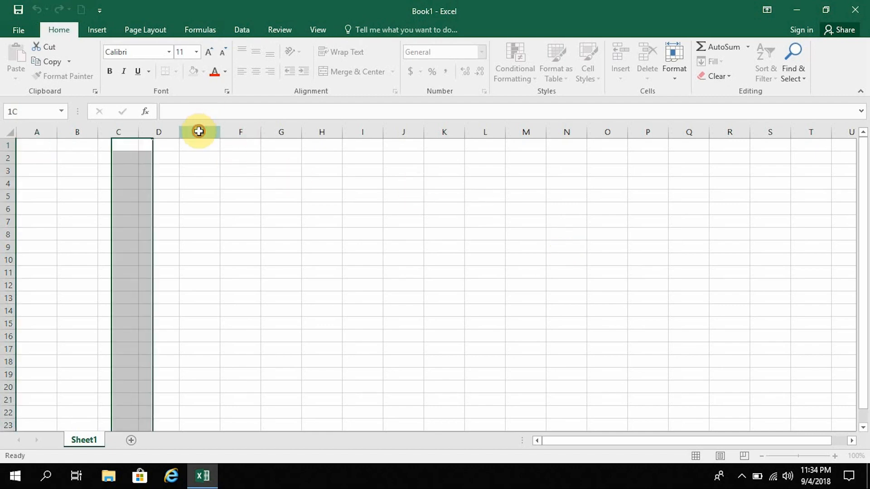
left_click(198, 132)
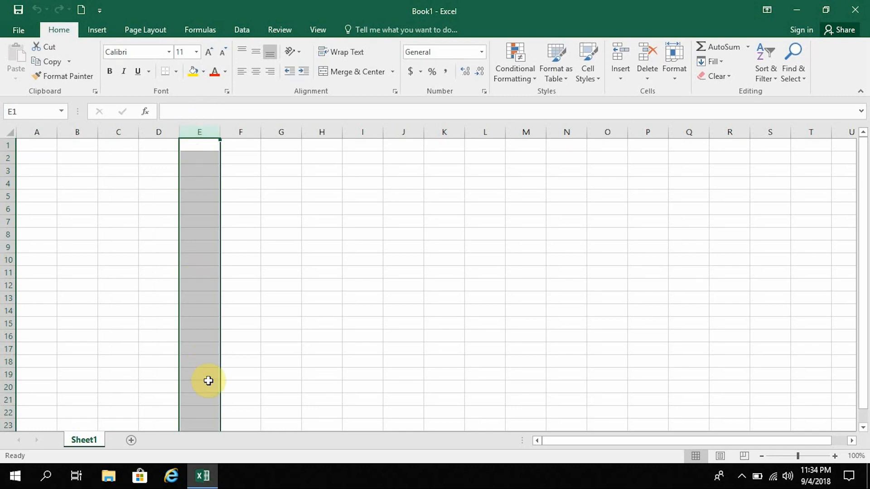
mouse_move(213, 211)
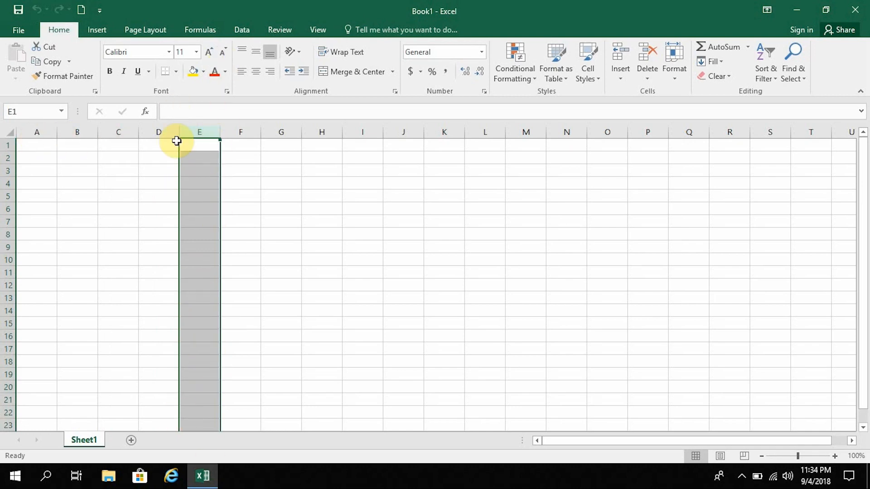
mouse_move(620, 144)
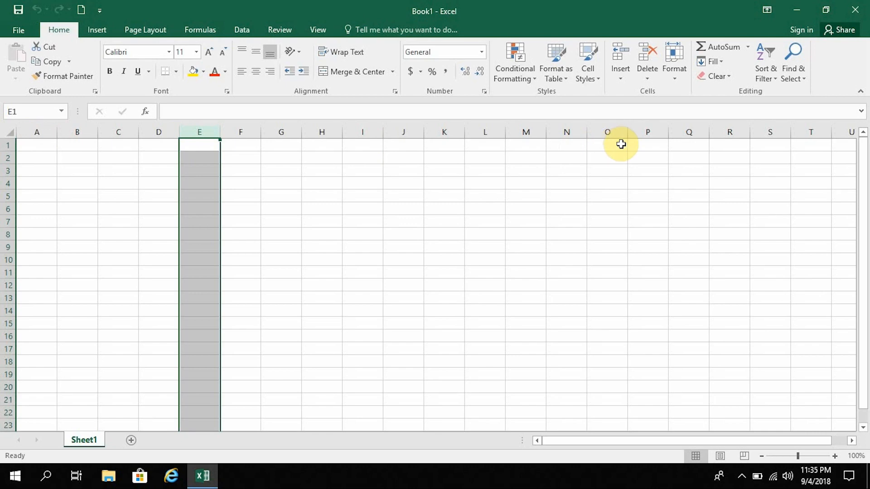
mouse_move(864, 291)
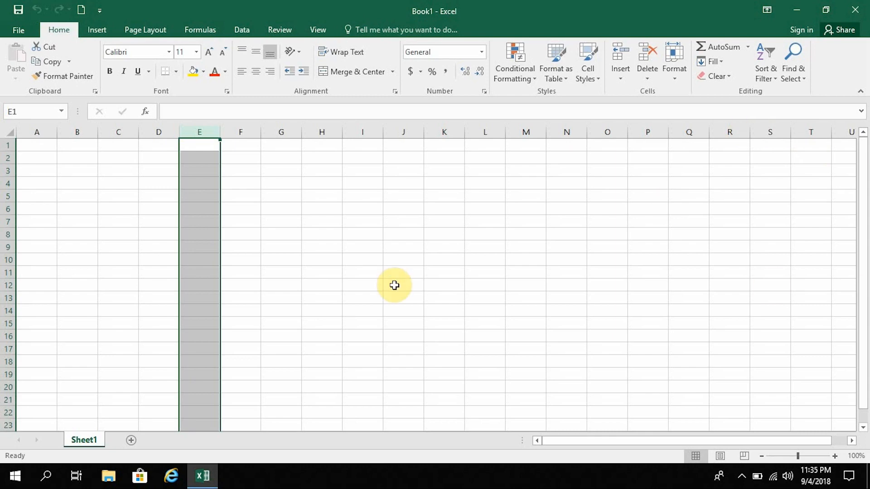
left_click(8, 145)
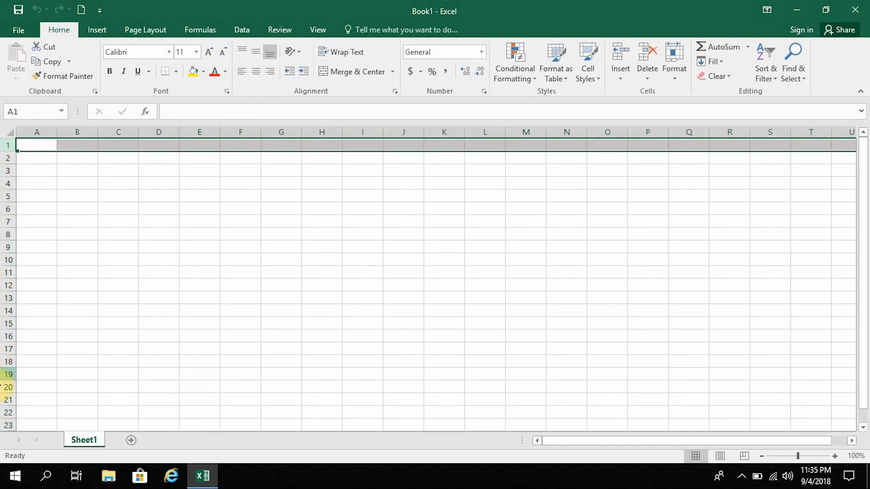
left_click(37, 234)
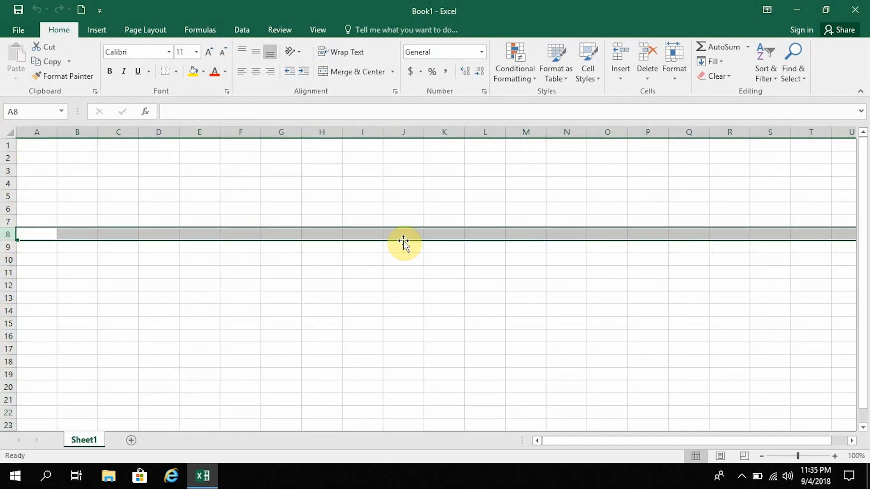
mouse_move(765, 245)
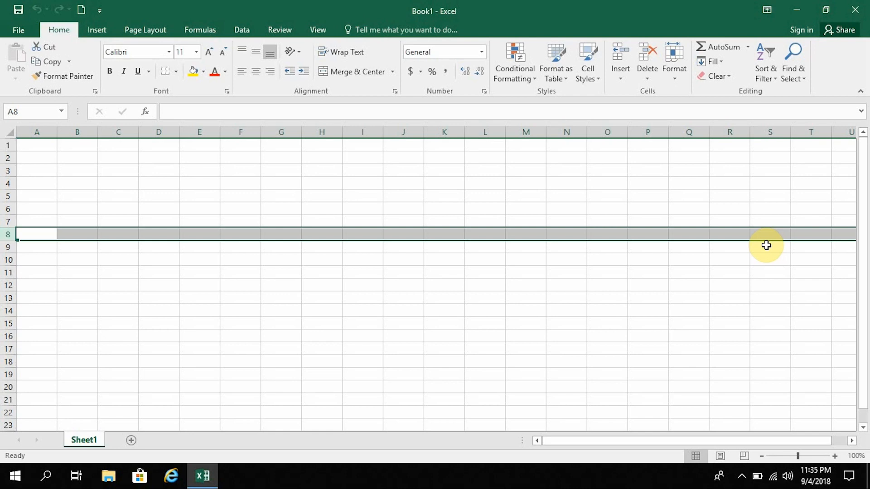
mouse_move(28, 156)
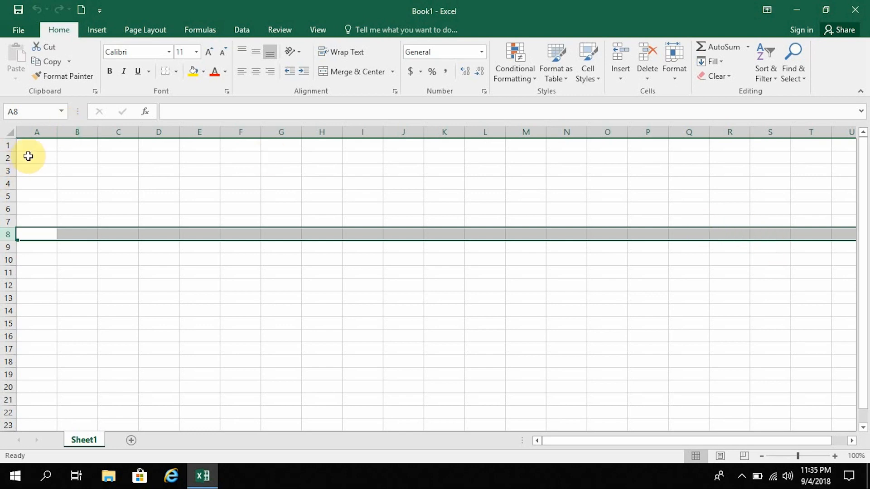
mouse_move(10, 158)
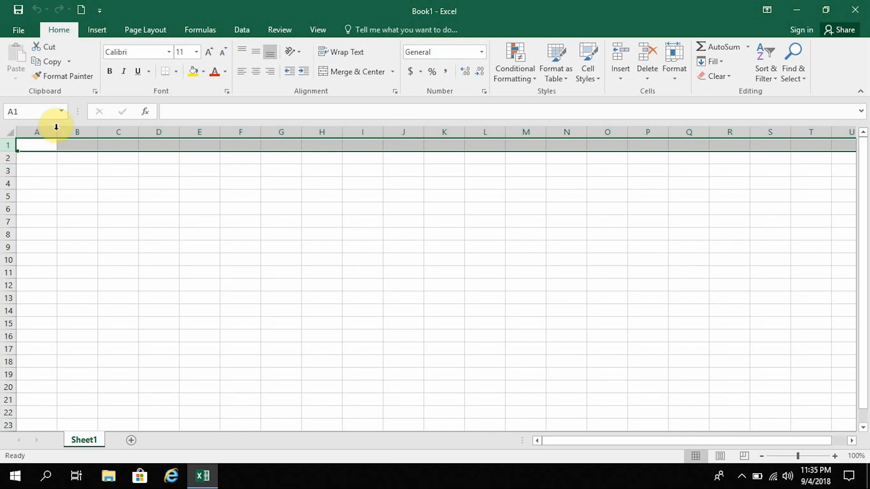
mouse_move(99, 145)
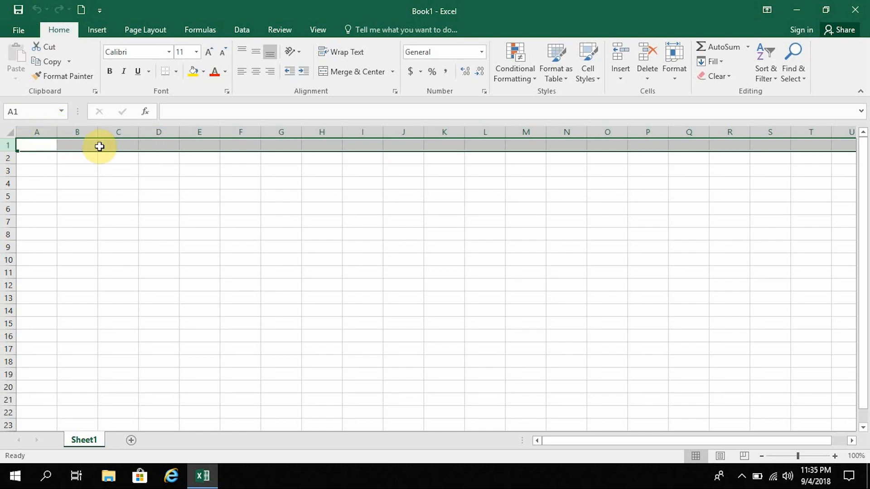
left_click(36, 145)
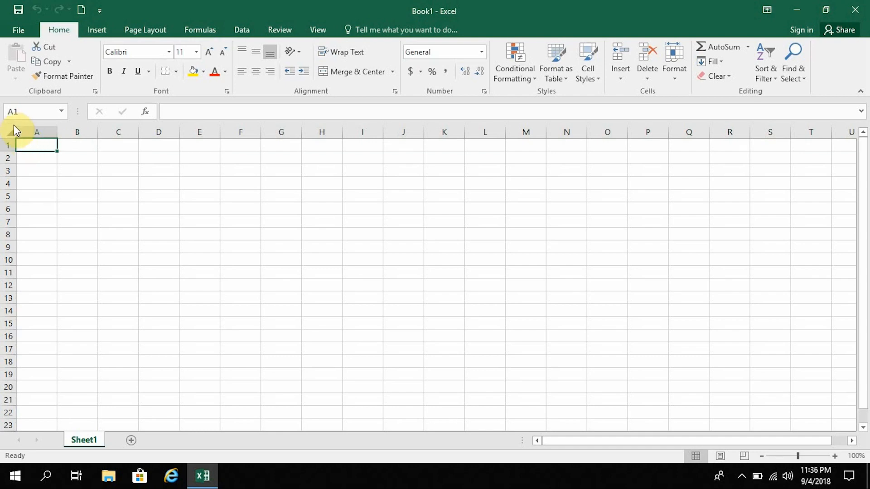
mouse_move(22, 109)
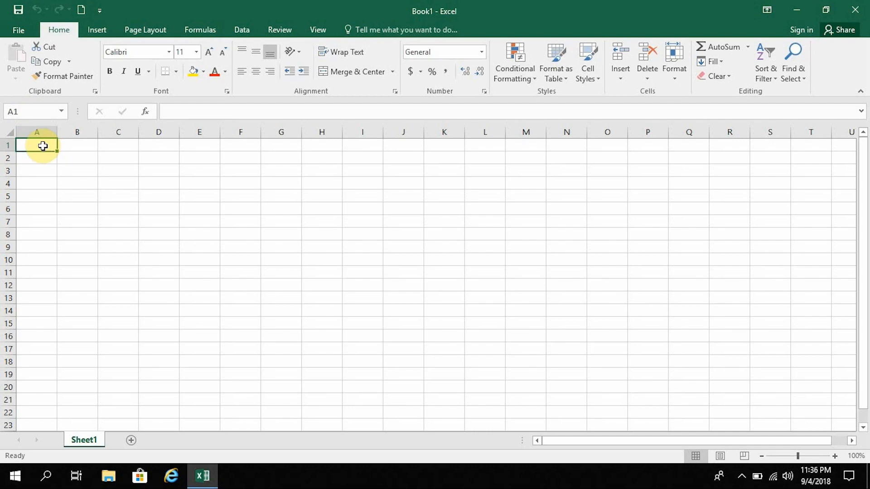
mouse_move(609, 303)
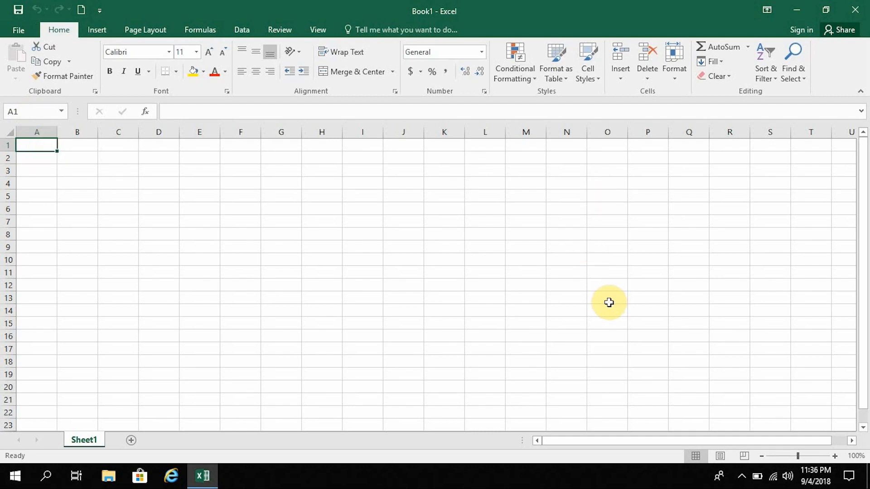
left_click(607, 298)
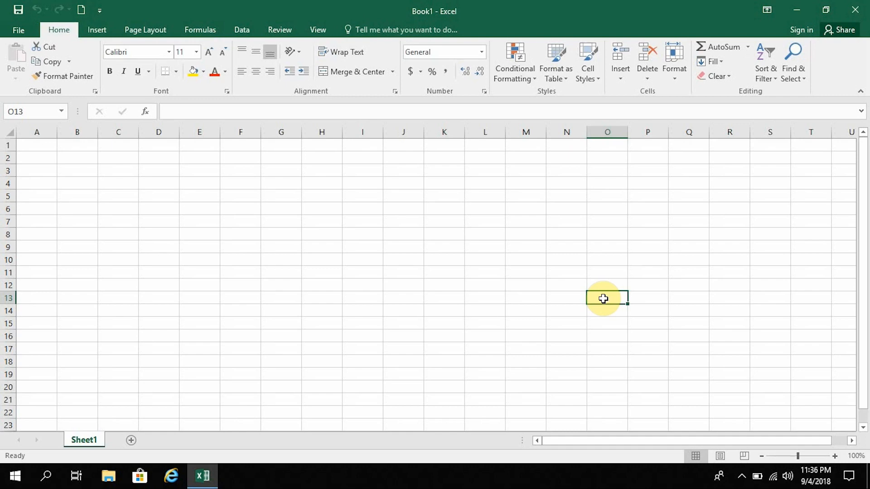
mouse_move(50, 138)
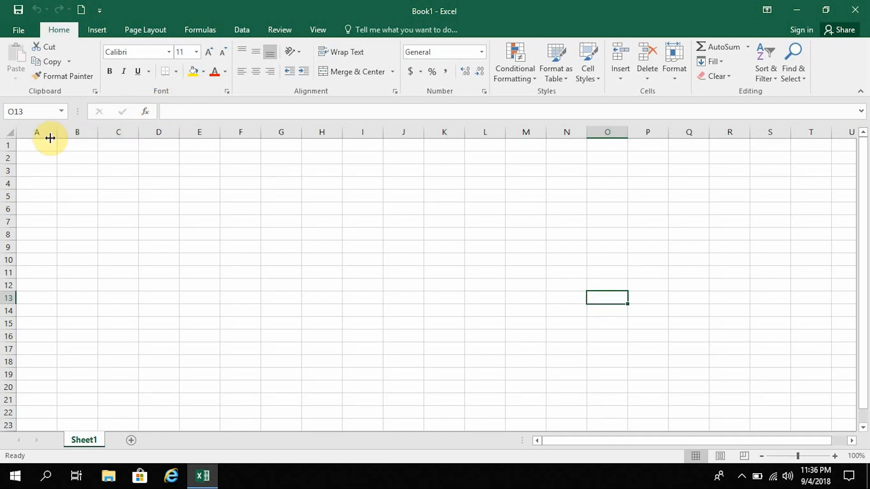
left_click(37, 146)
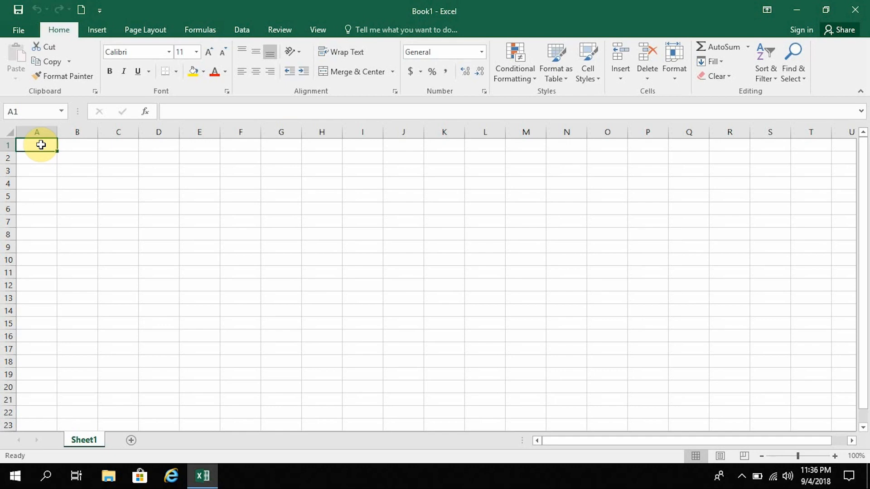
Enter 'Name' in A1 and begin typing 'Age' in B1
double_click(37, 145)
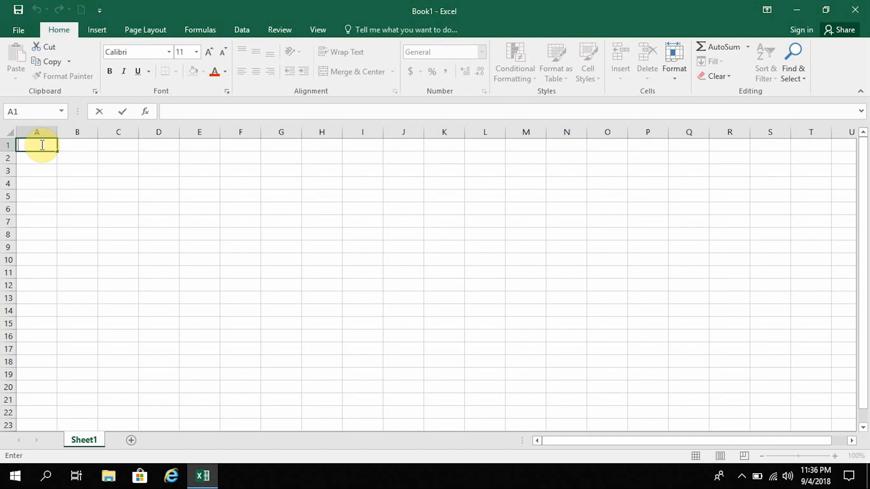
type("Name")
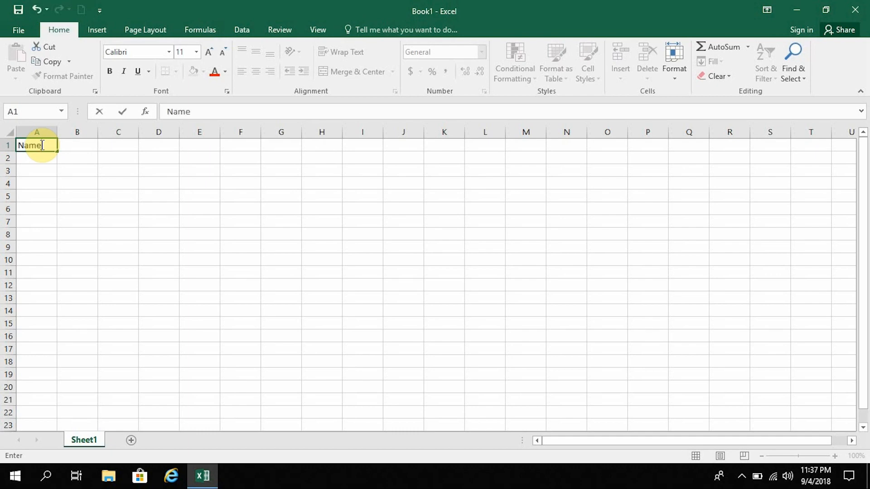
key("Tab")
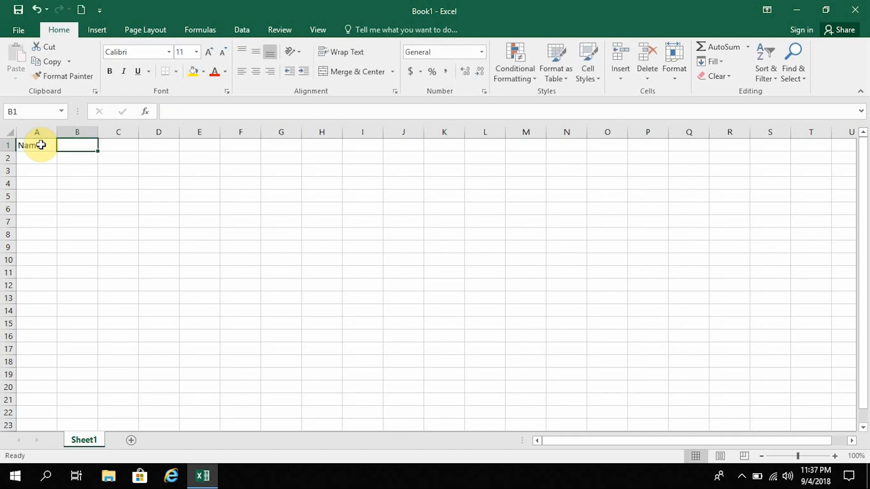
type("Age")
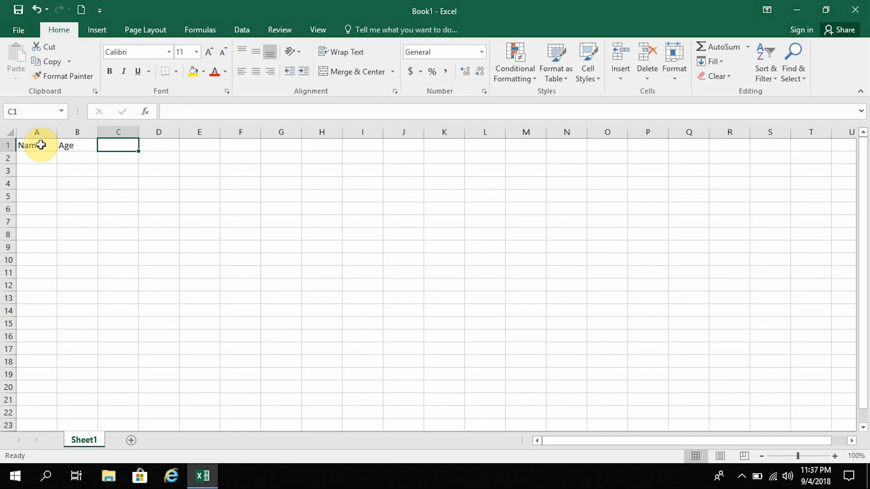
mouse_move(50, 139)
type("TAN")
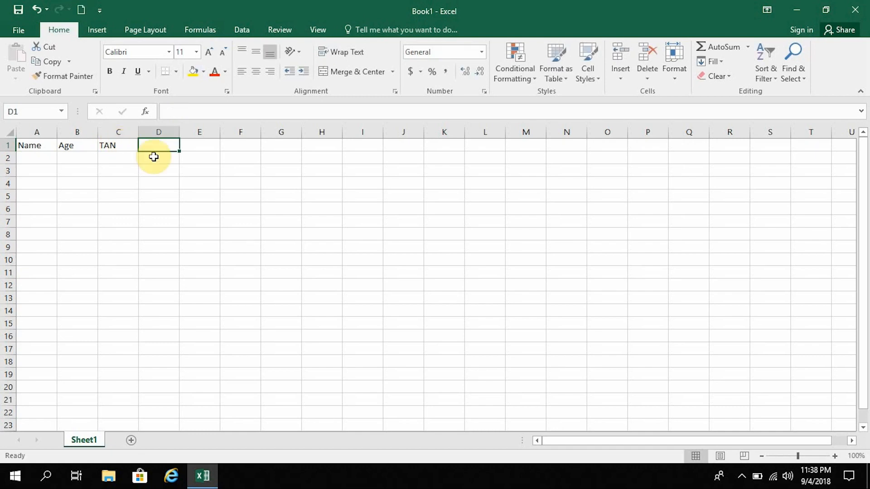
mouse_move(124, 145)
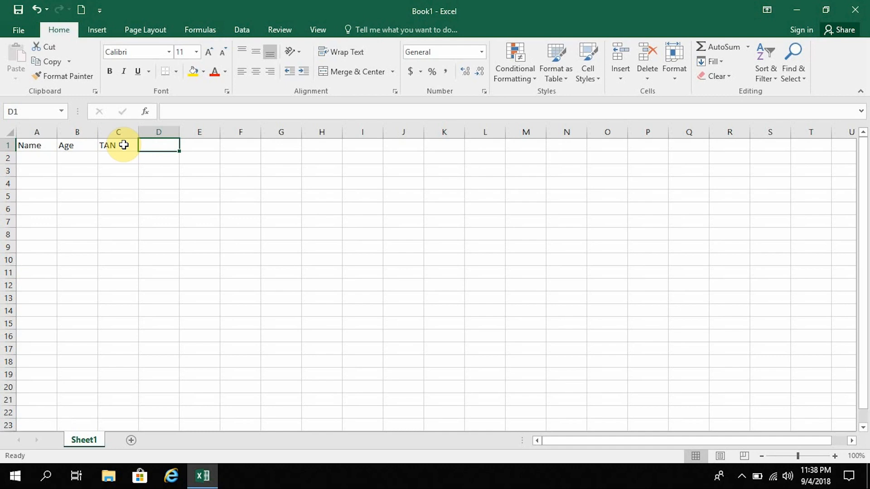
Replace C1's header with 'Type of Reported Abuse and/or Neglect'
left_click(118, 145)
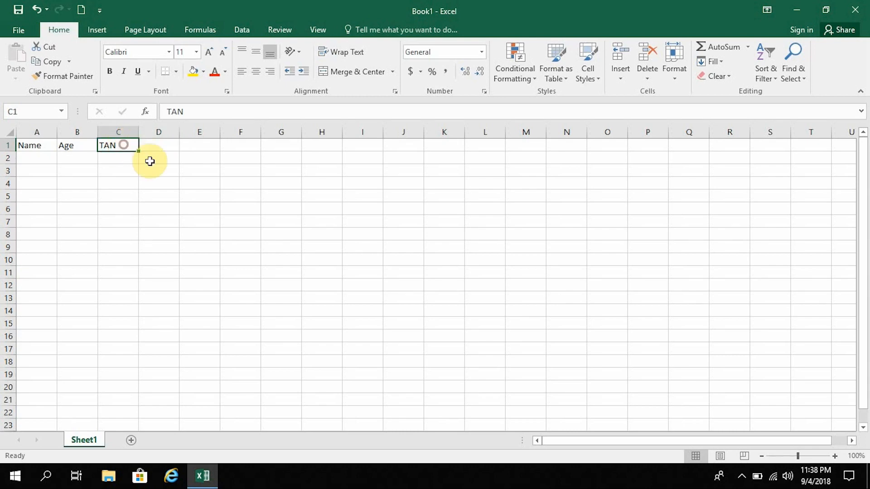
mouse_move(324, 272)
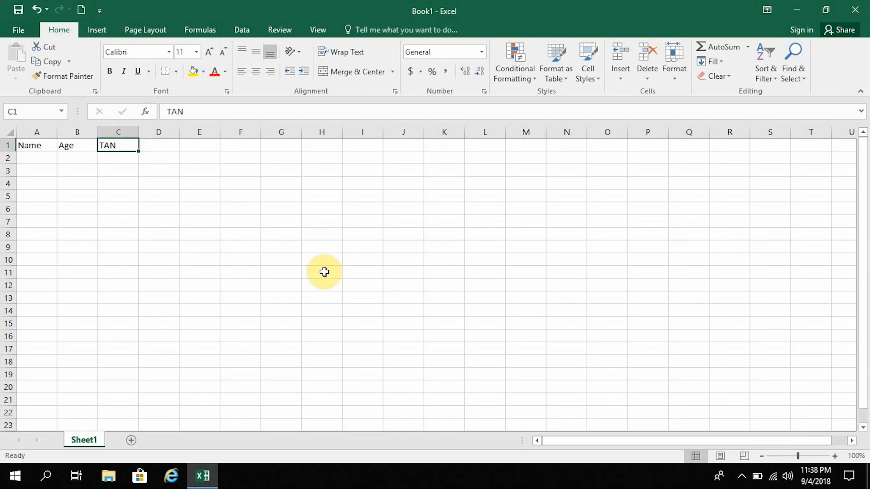
type("Type of Re")
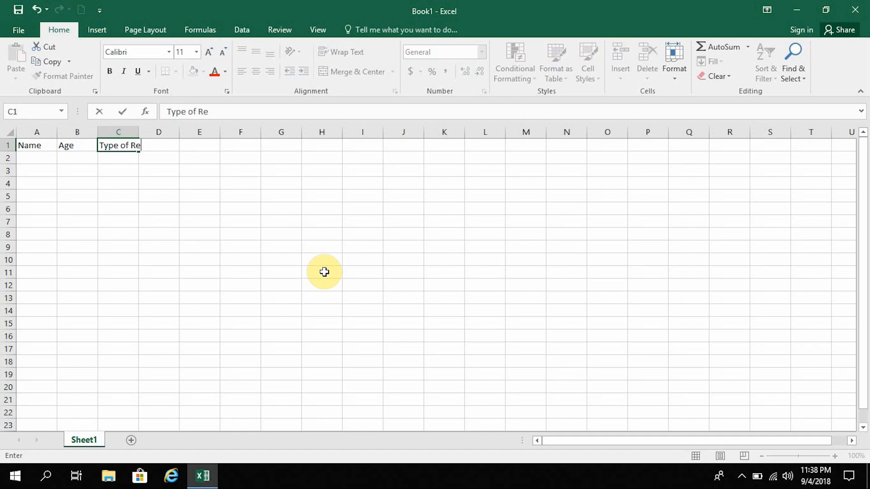
type("ported Abu")
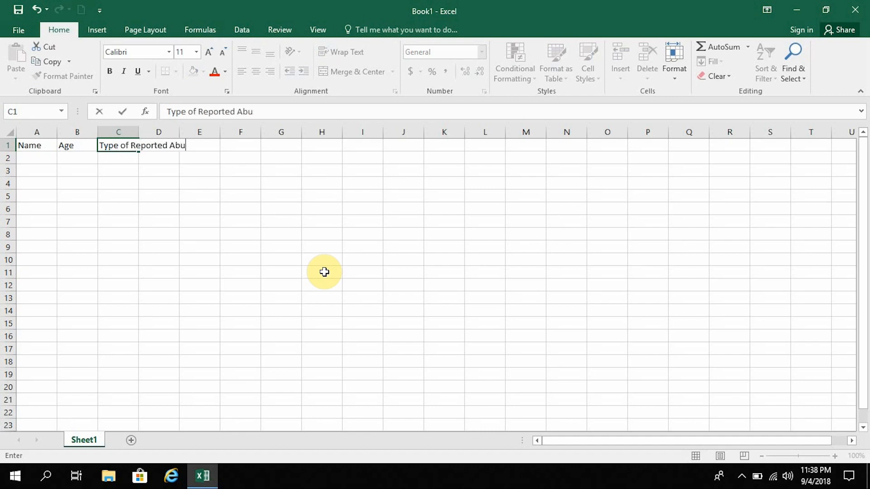
type("se and/or Neglect")
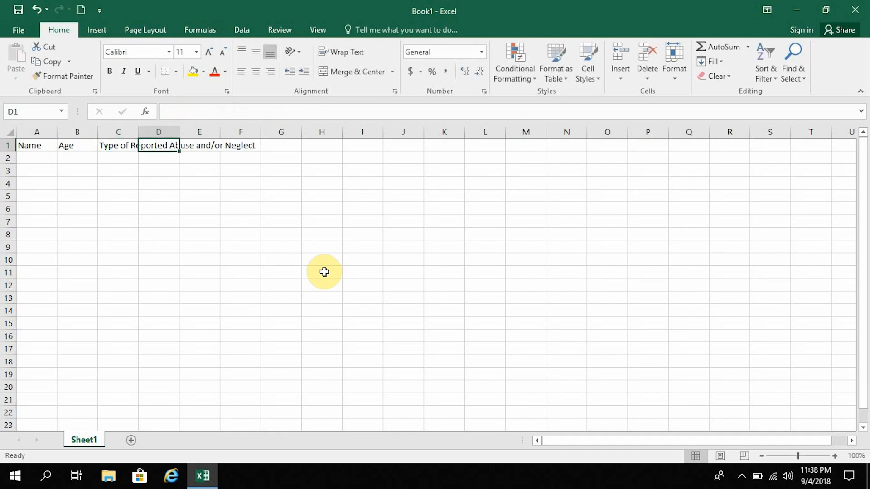
mouse_move(136, 151)
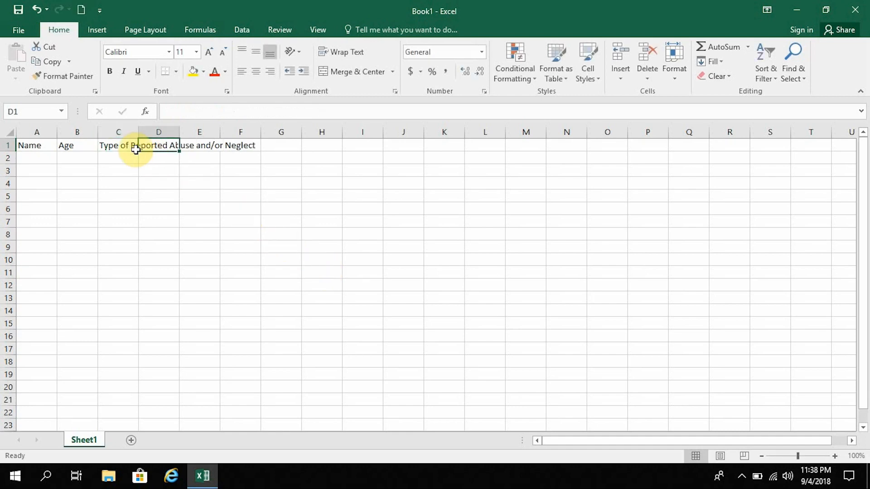
left_click(118, 145)
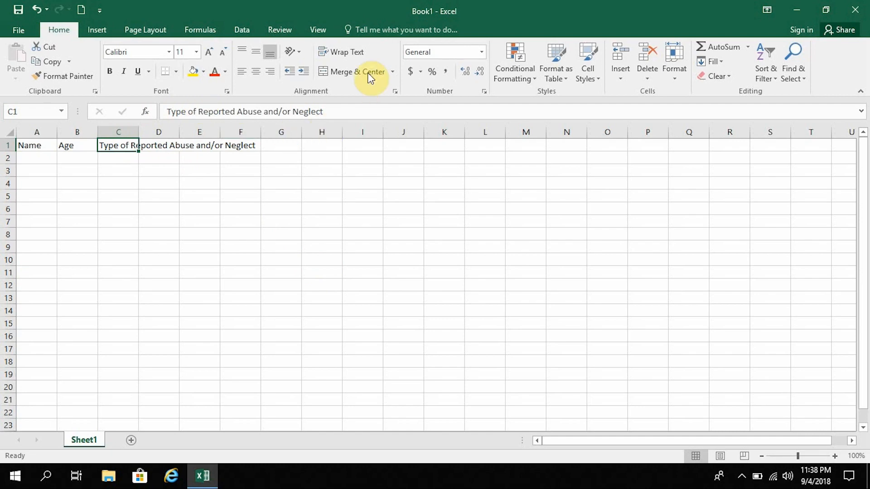
mouse_move(343, 51)
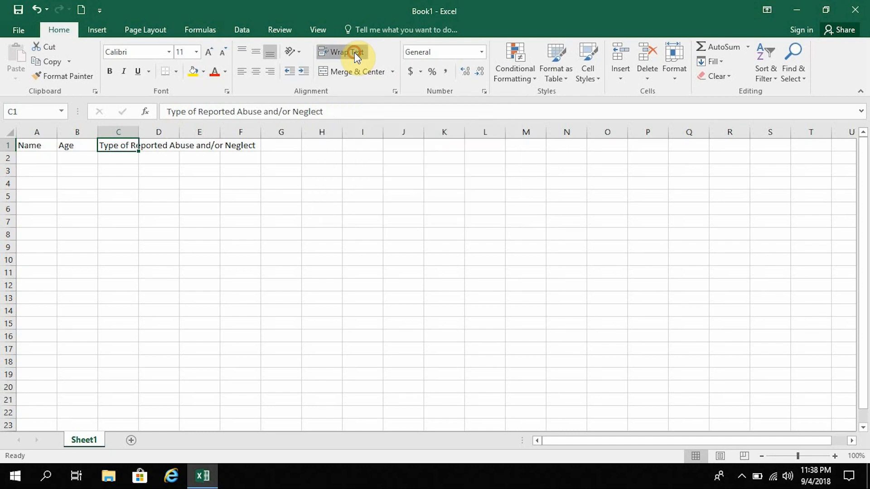
Wrap the C1 header text, then retype it as 'A/N Type'
left_click(341, 52)
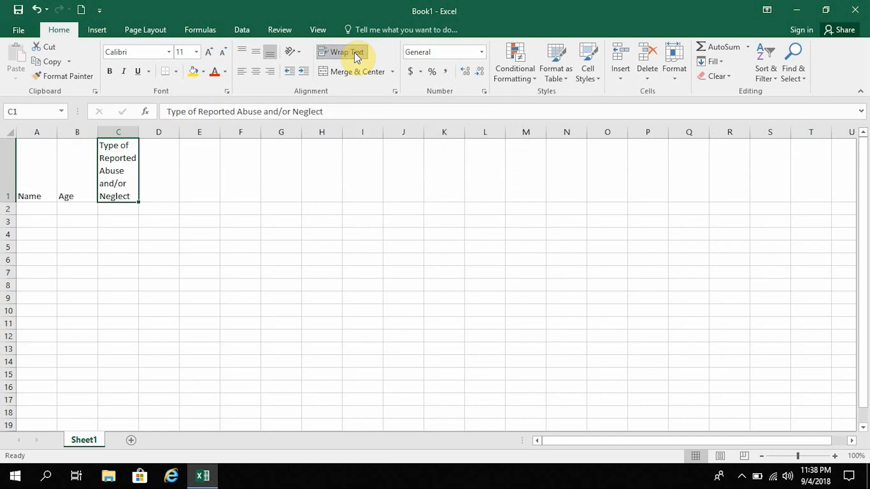
mouse_move(489, 183)
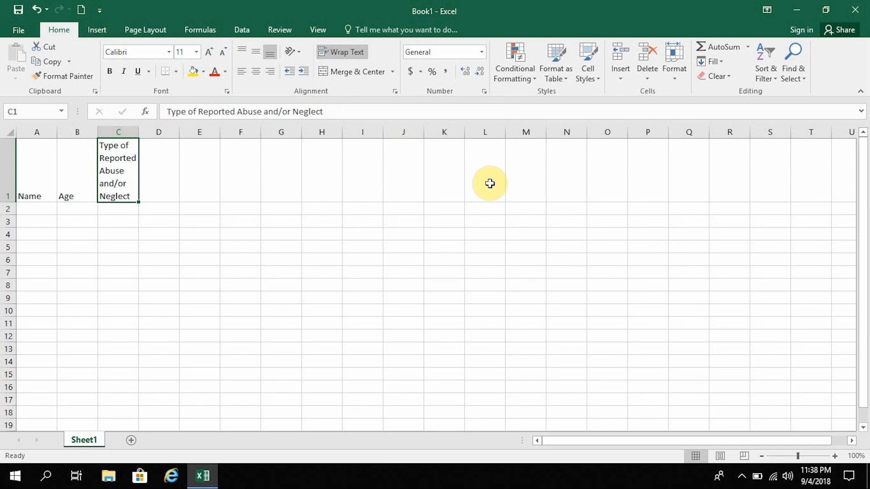
mouse_move(294, 221)
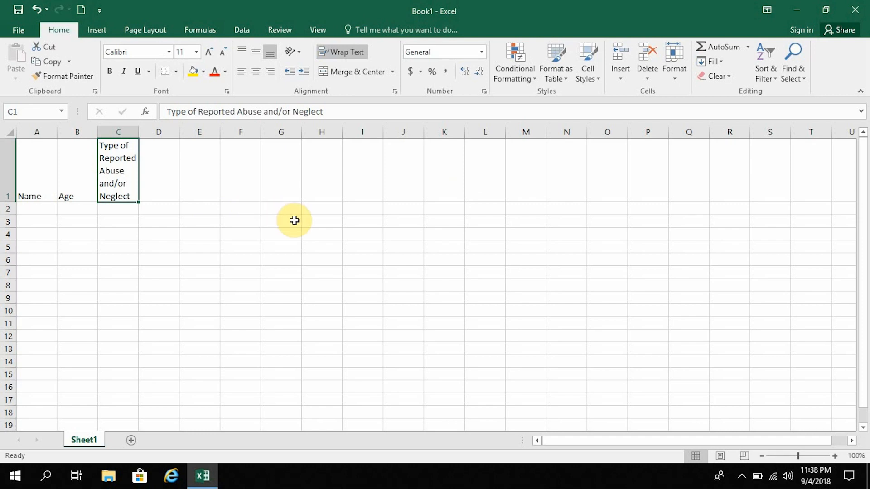
mouse_move(122, 182)
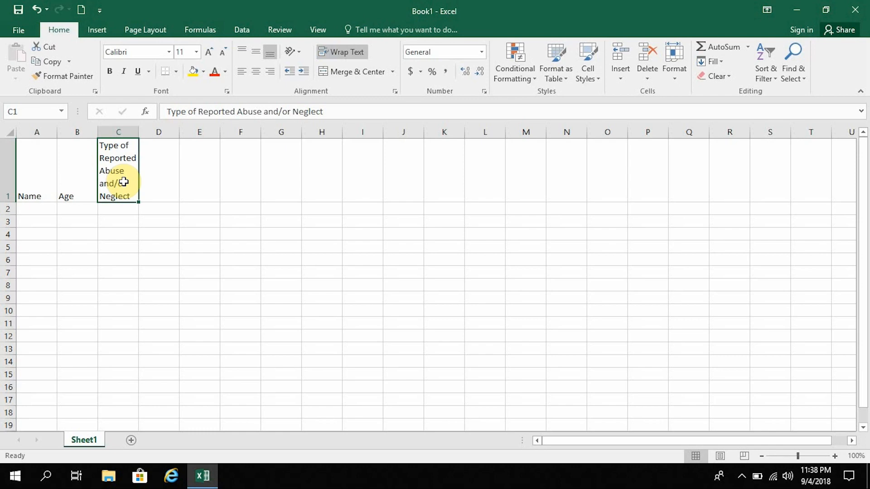
type("A/N Type")
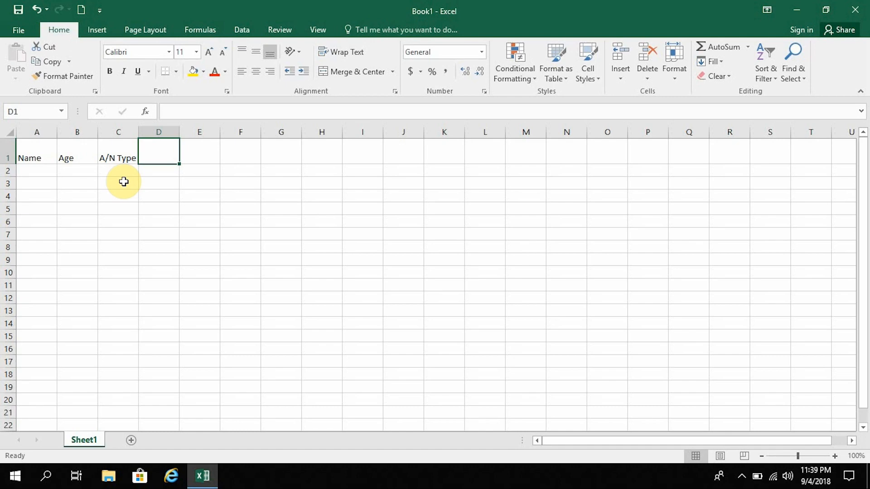
mouse_move(89, 163)
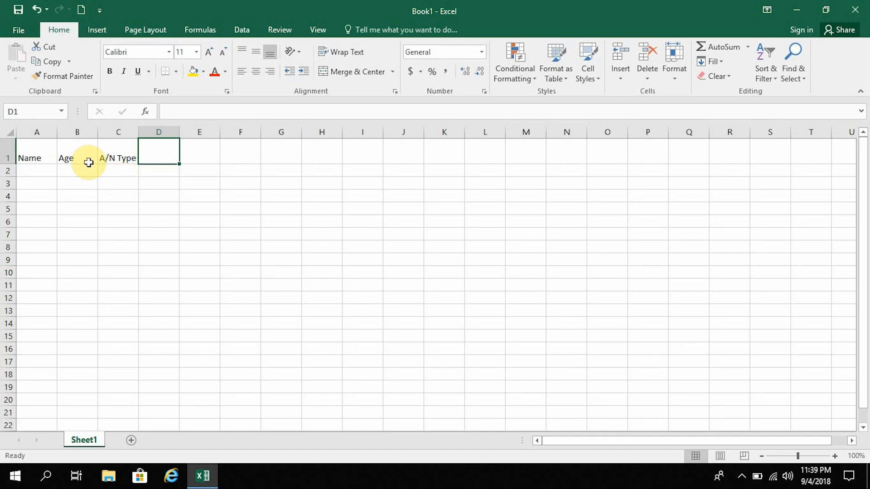
mouse_move(37, 156)
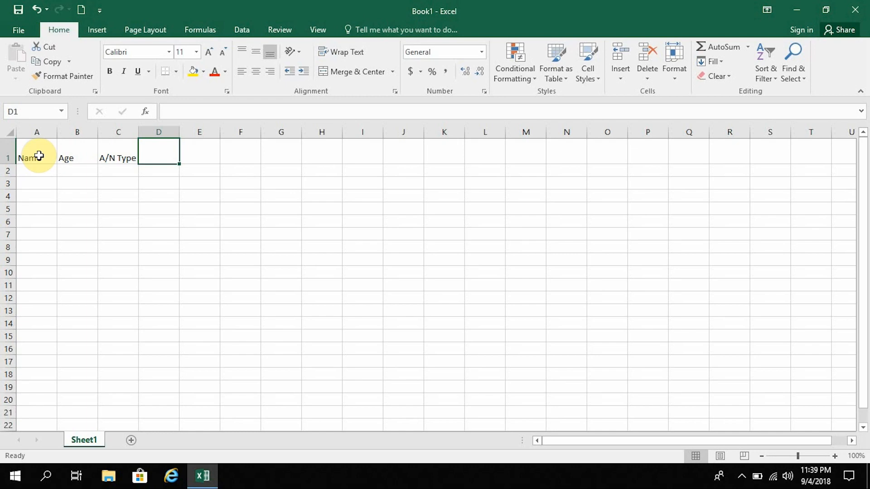
Select cell A1 holding the 'Name' header
left_click(37, 158)
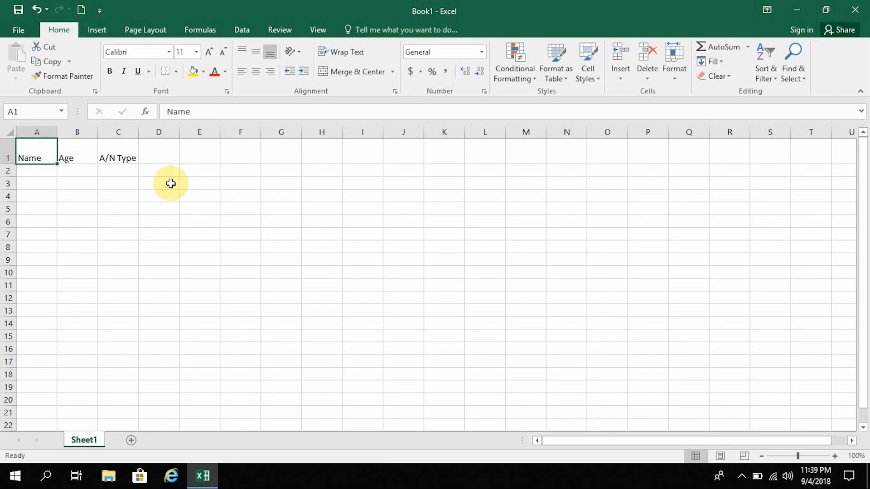
mouse_move(47, 222)
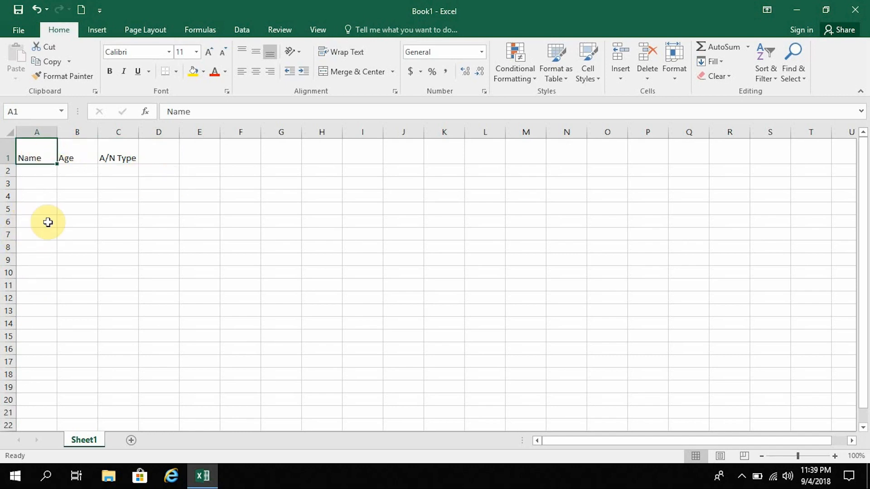
mouse_move(38, 177)
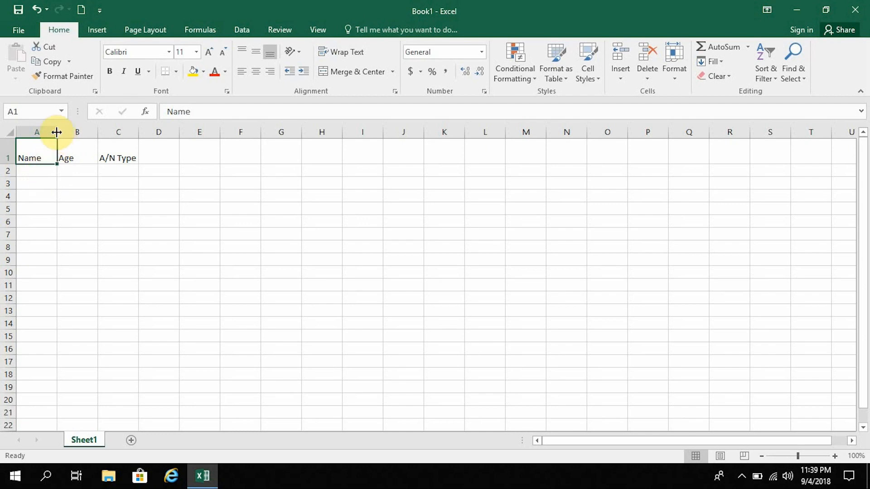
mouse_move(45, 159)
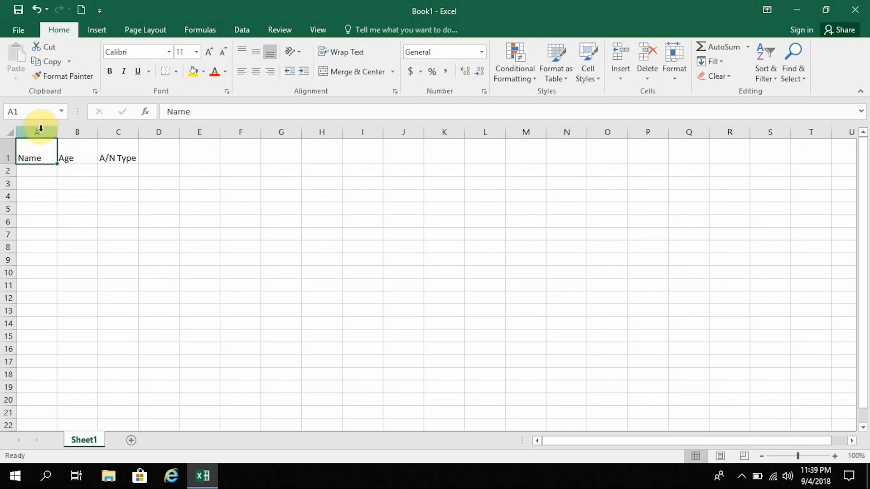
mouse_move(54, 132)
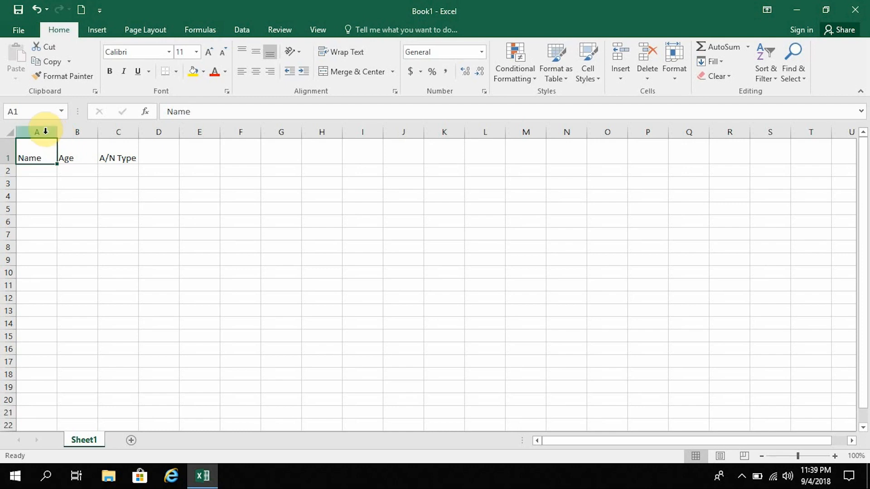
mouse_move(56, 135)
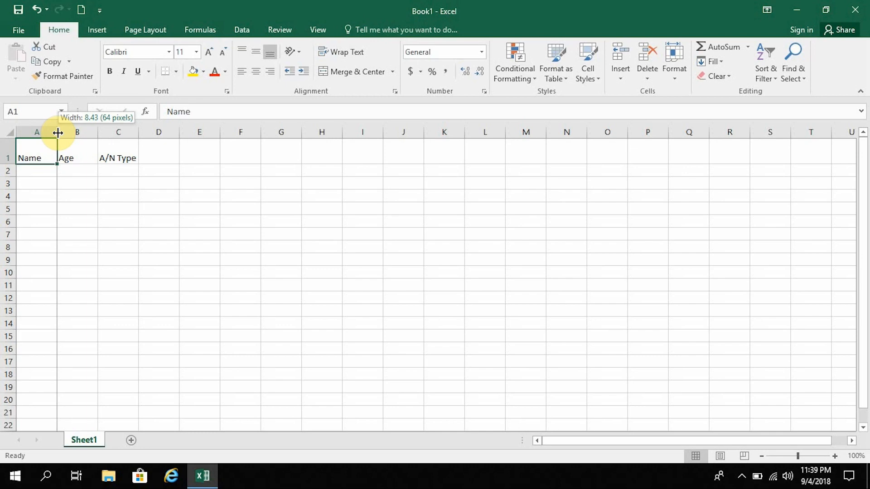
Widen column A to about 132 pixels by dragging its header boundary
left_click_drag(56, 131, 105, 132)
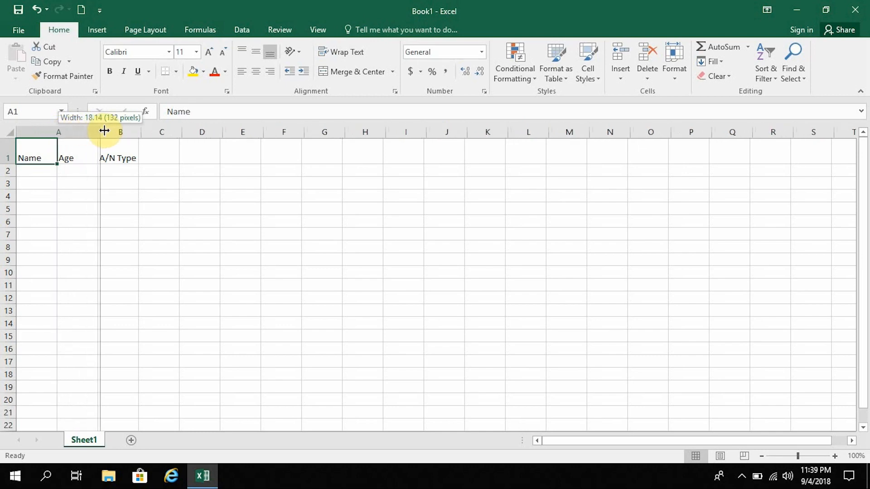
left_click_drag(99, 132, 113, 131)
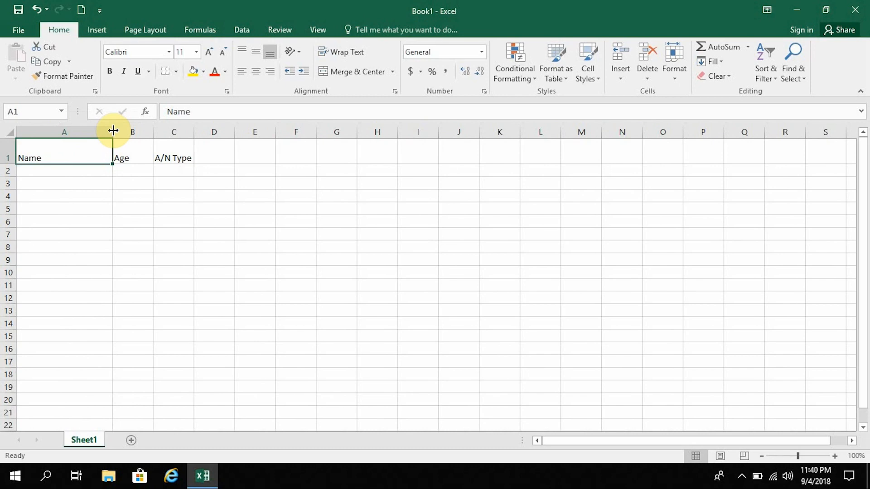
mouse_move(83, 360)
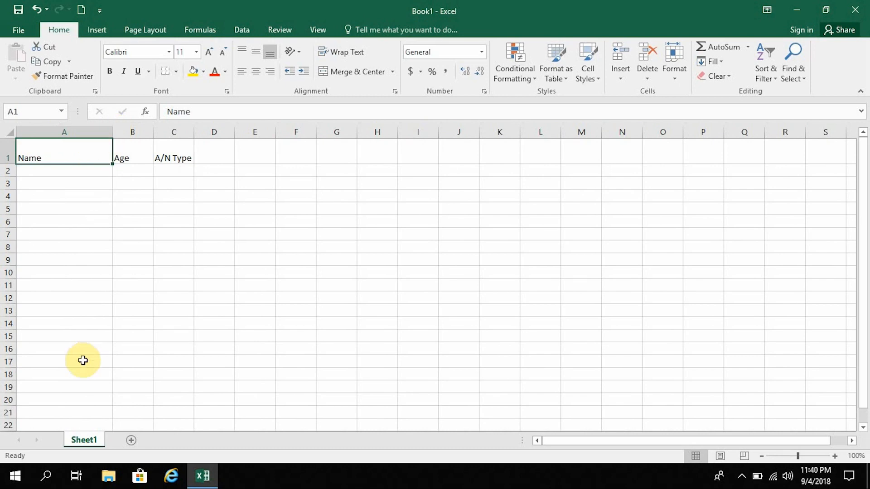
mouse_move(86, 293)
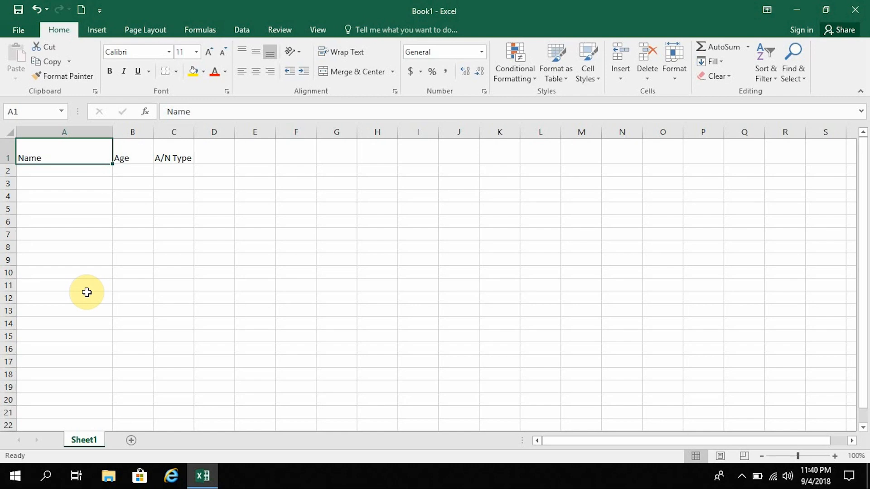
mouse_move(78, 255)
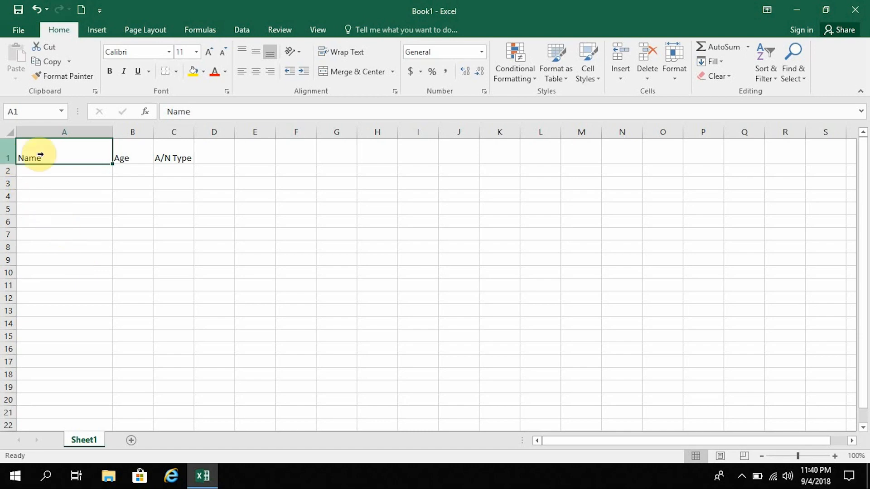
mouse_move(8, 426)
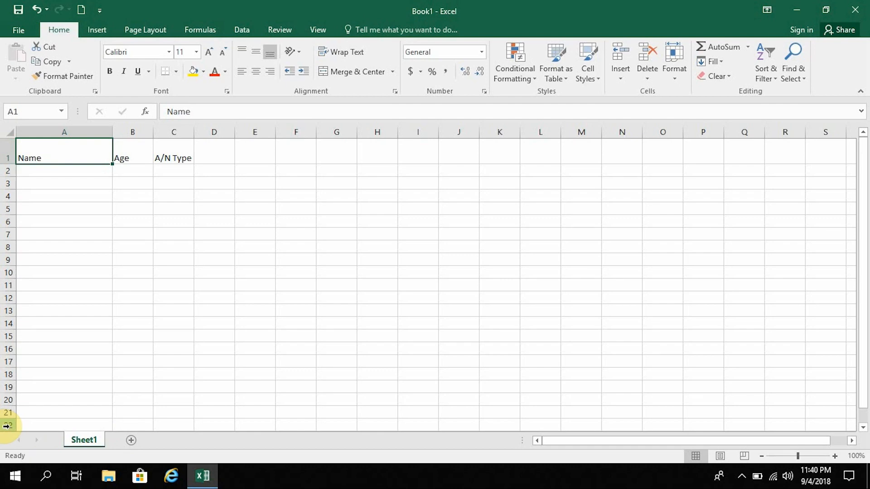
mouse_move(212, 407)
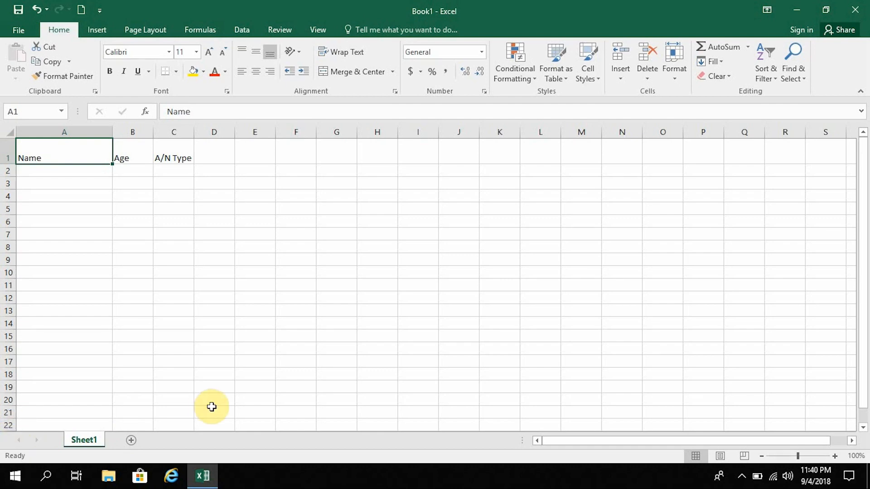
mouse_move(35, 207)
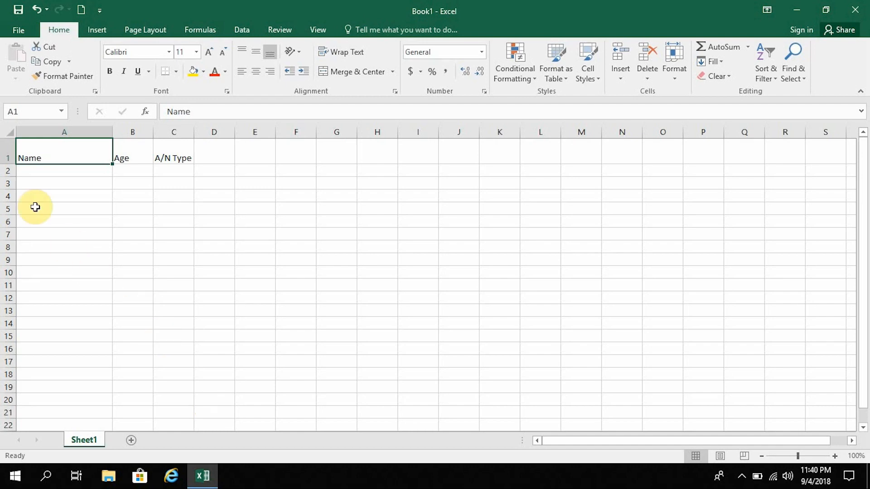
scroll("down", 3)
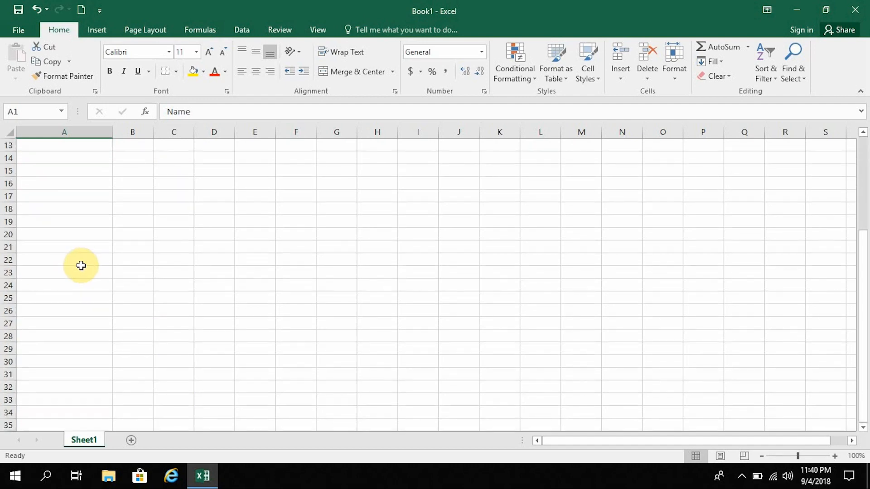
scroll("up", 3)
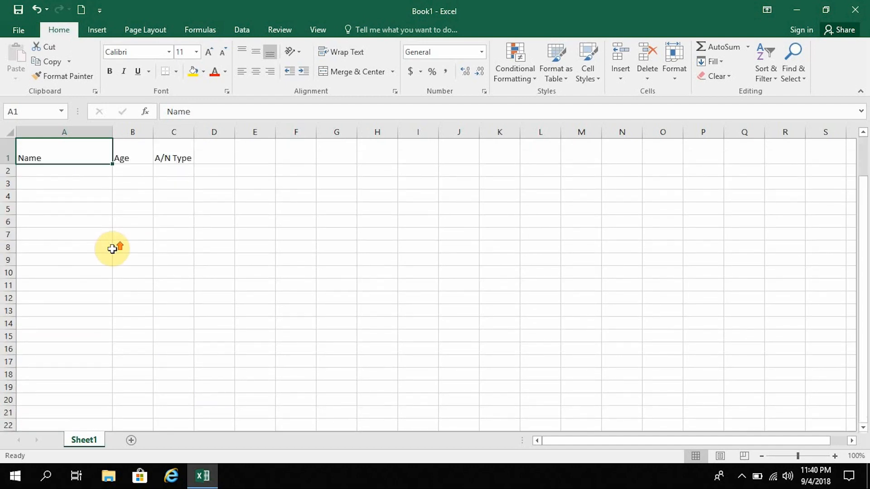
mouse_move(69, 165)
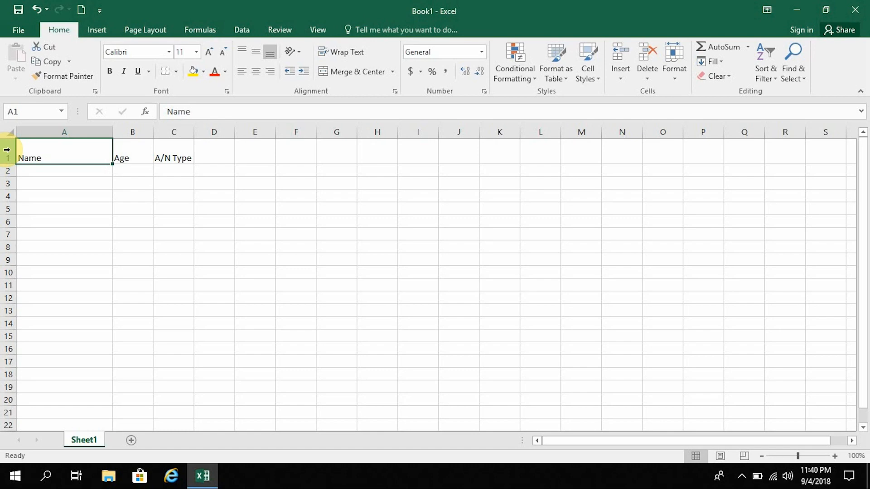
mouse_move(214, 108)
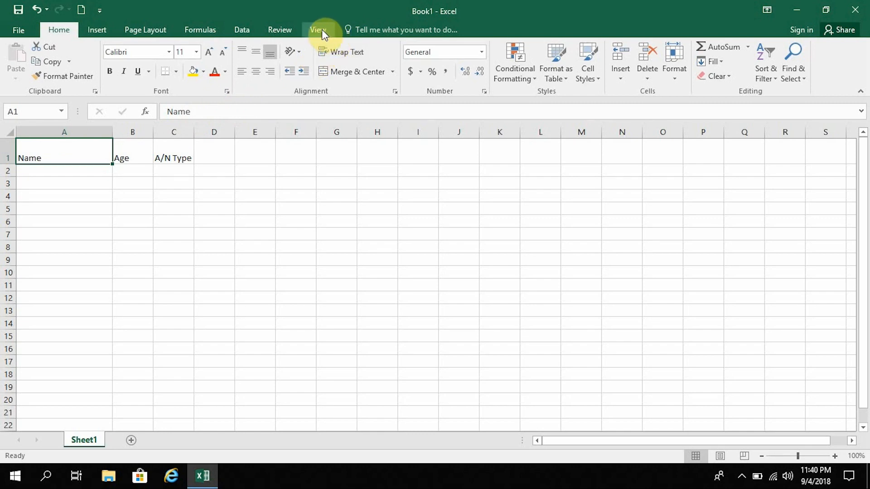
Freeze the top row via View > Freeze Panes > Freeze Top Row
left_click(318, 29)
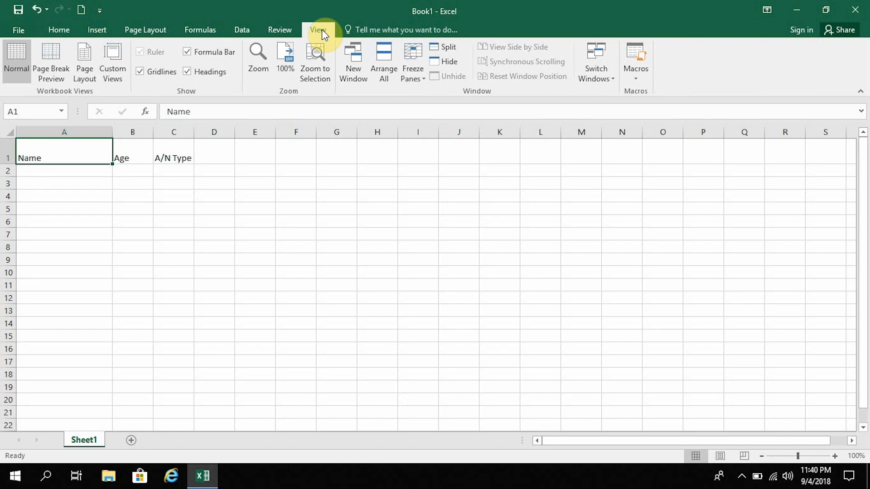
mouse_move(353, 61)
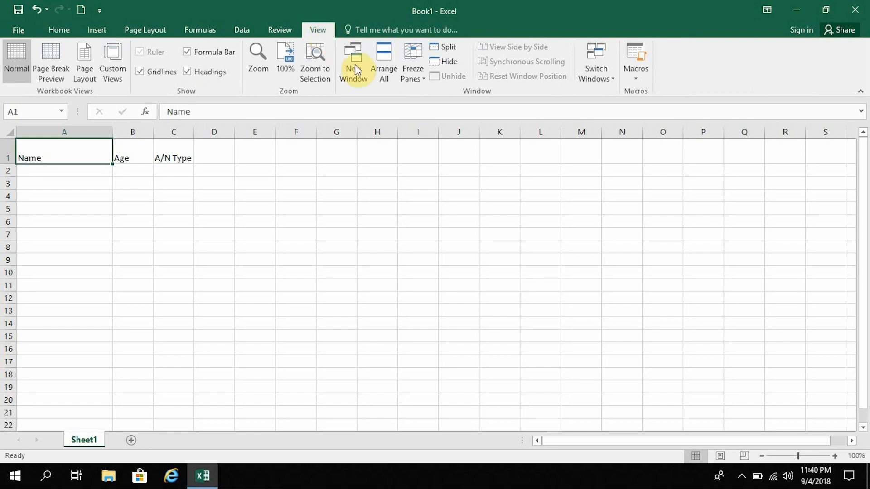
mouse_move(413, 67)
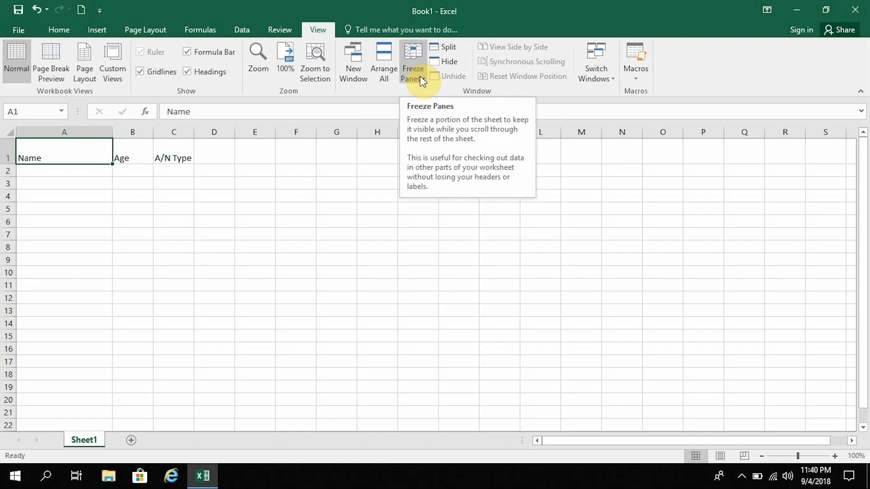
left_click(412, 61)
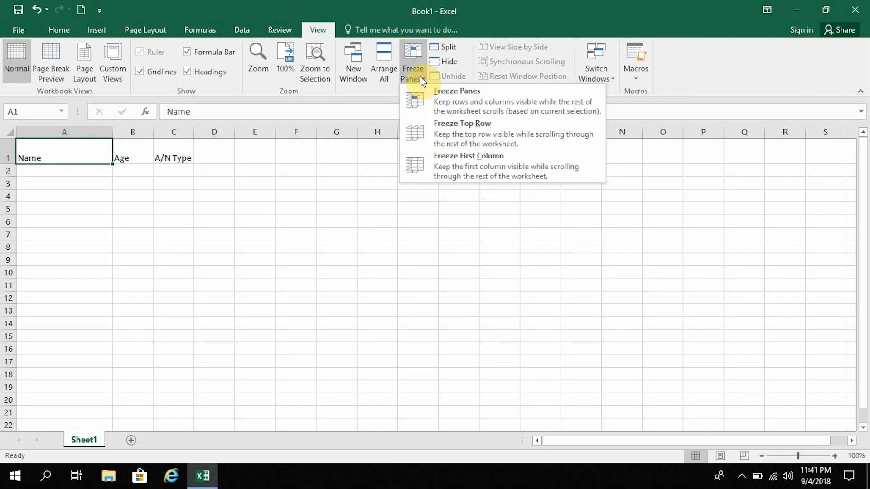
mouse_move(482, 133)
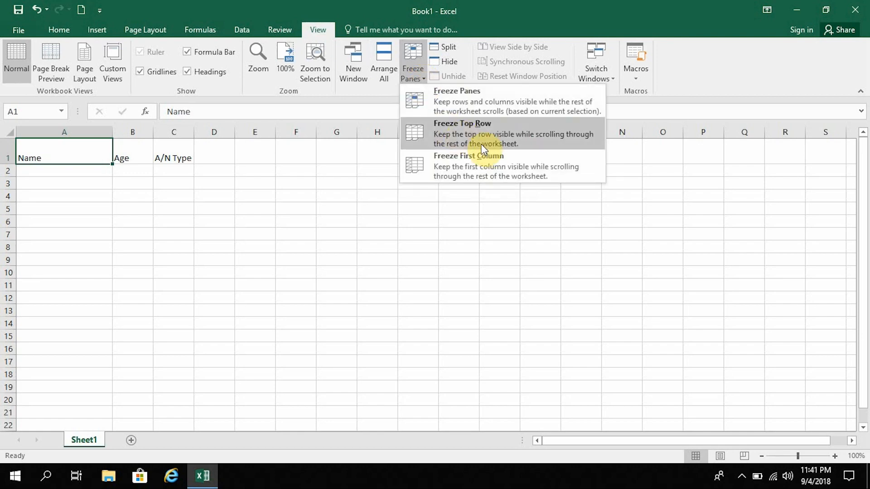
mouse_move(571, 148)
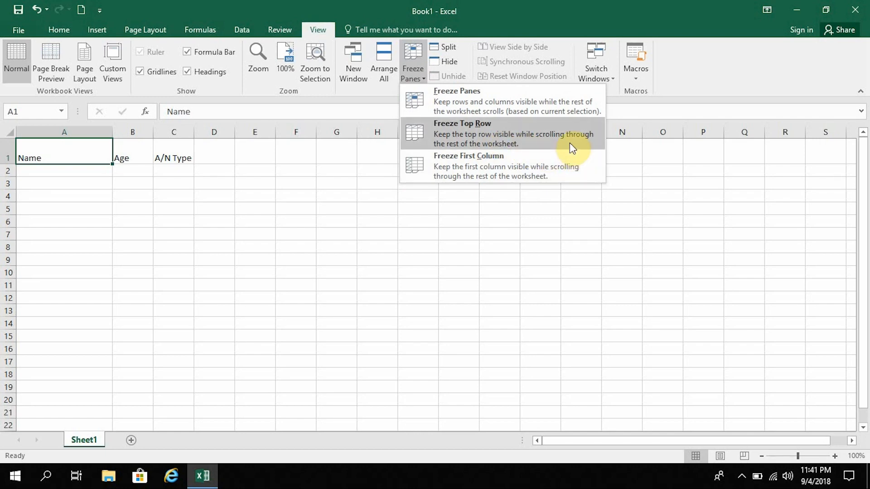
left_click(462, 133)
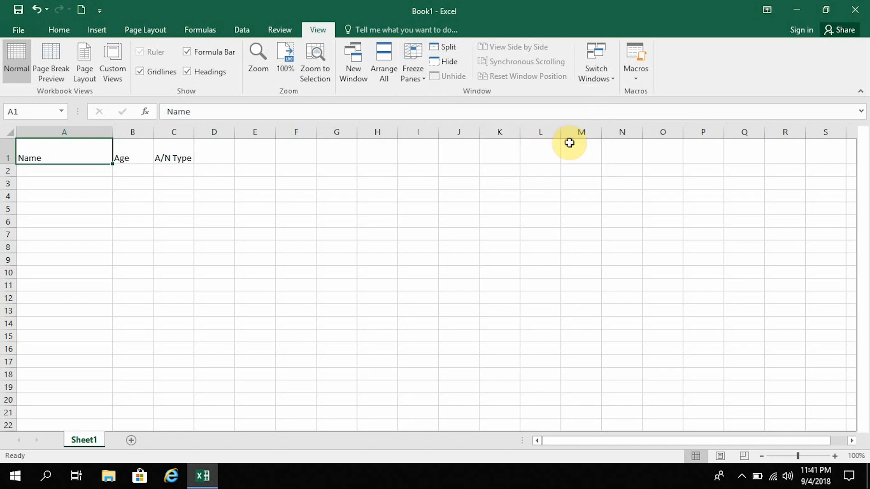
mouse_move(475, 150)
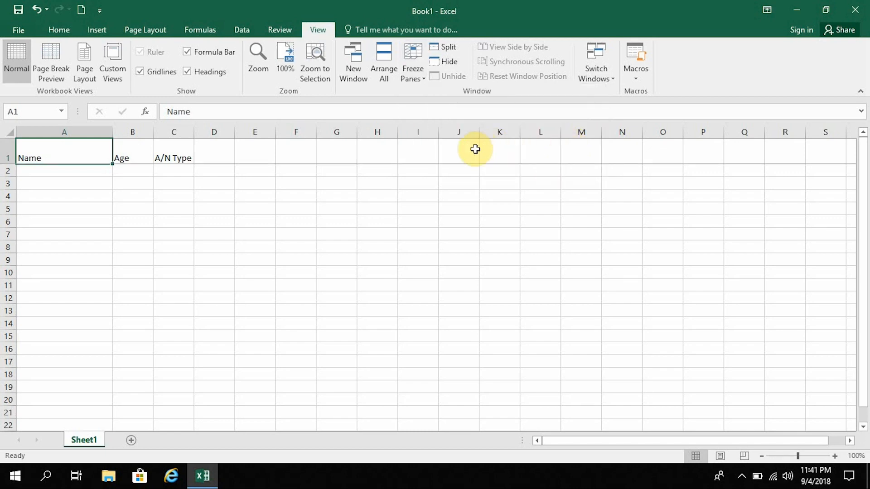
mouse_move(254, 232)
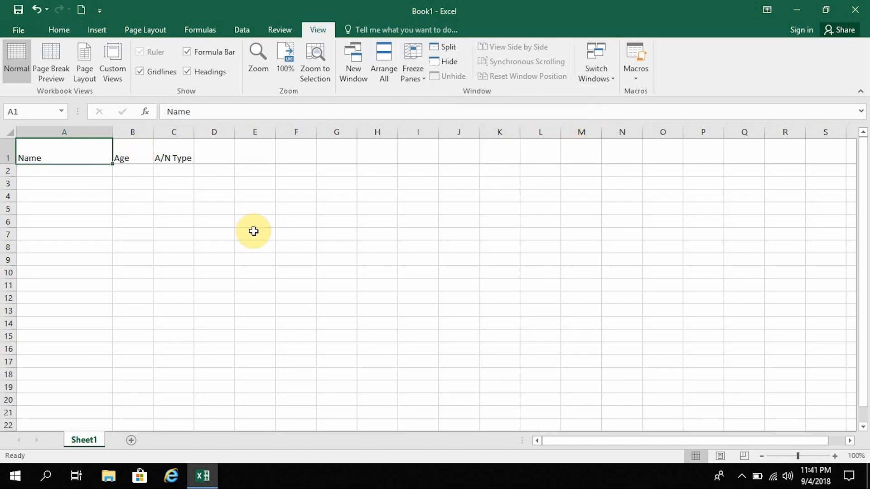
scroll("down", 3)
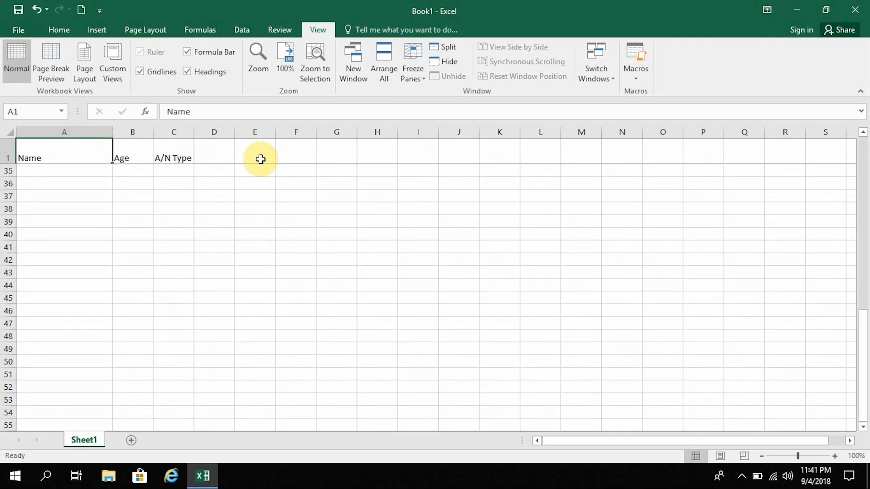
scroll("up", 3)
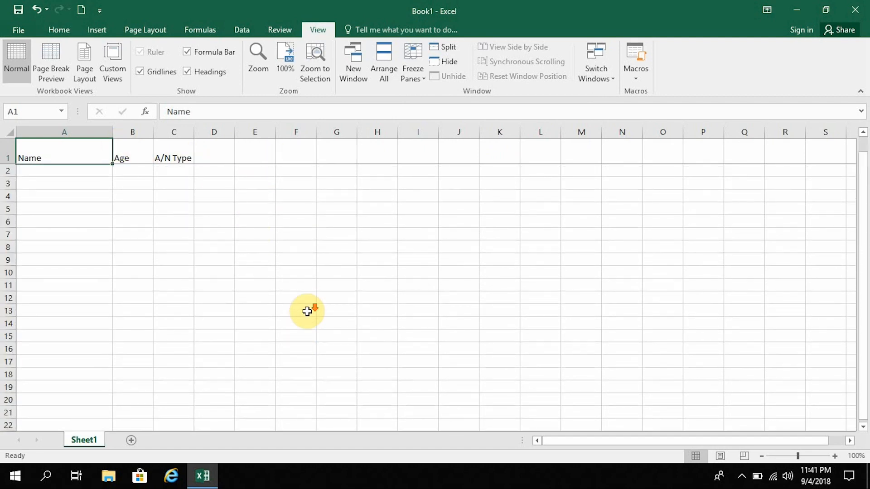